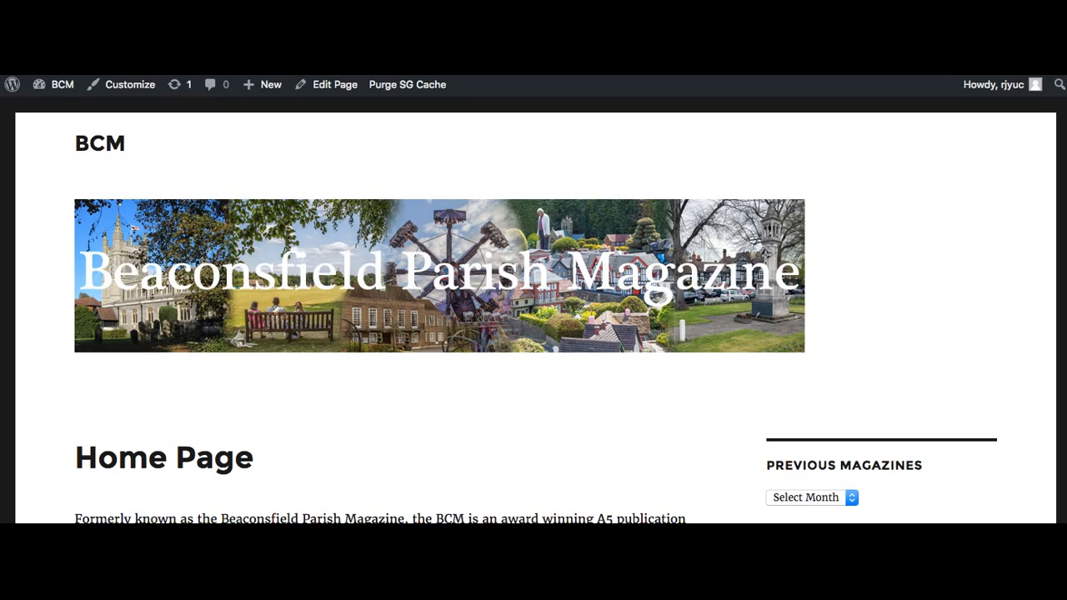
pyautogui.moveTo(277, 477)
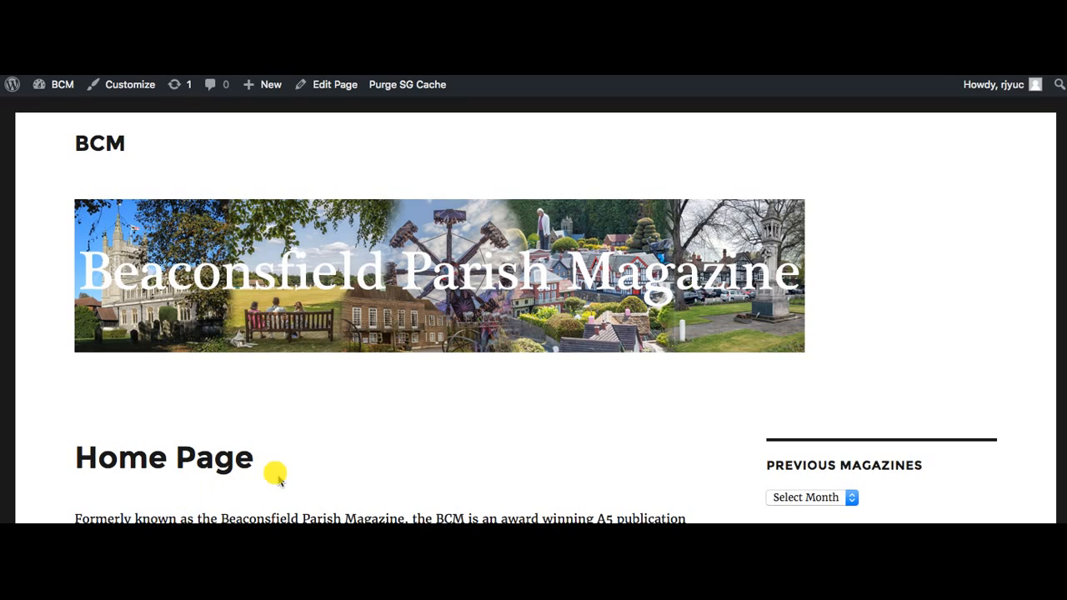
pyautogui.moveTo(274, 457)
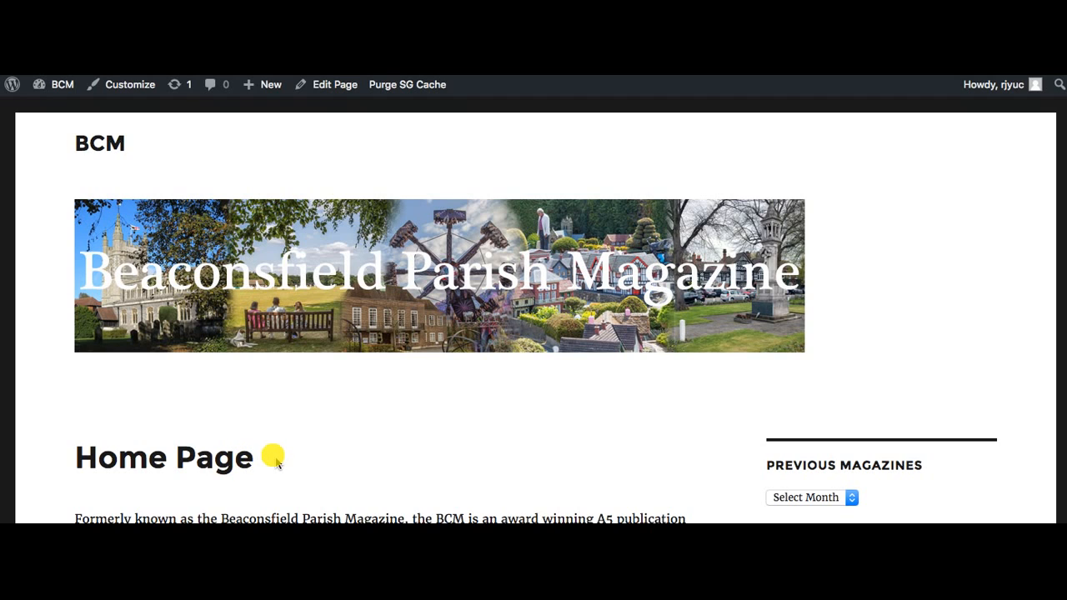
pyautogui.moveTo(213, 480)
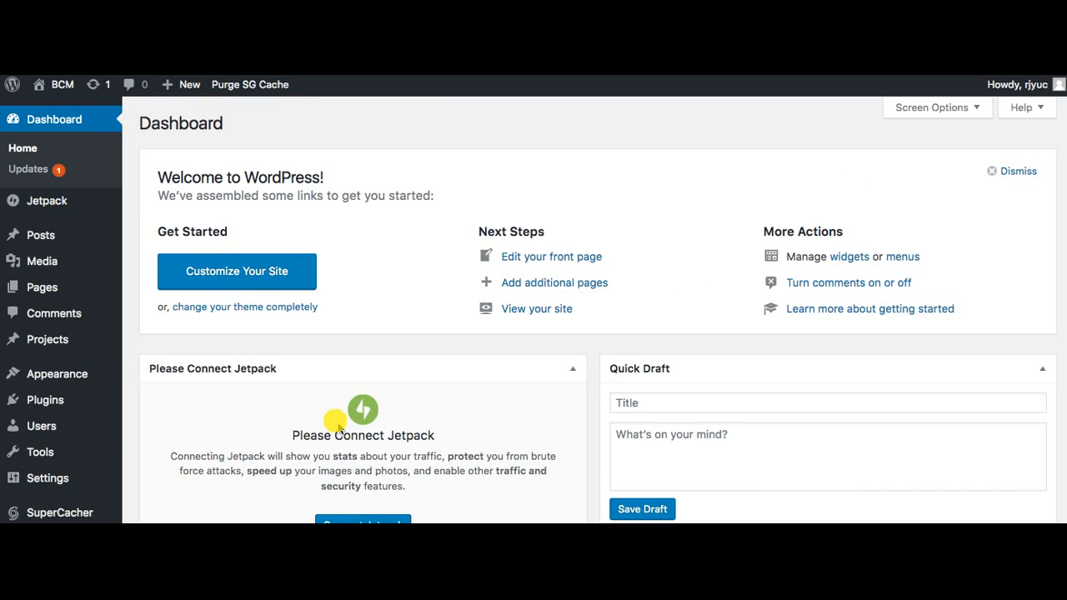
pyautogui.moveTo(160, 440)
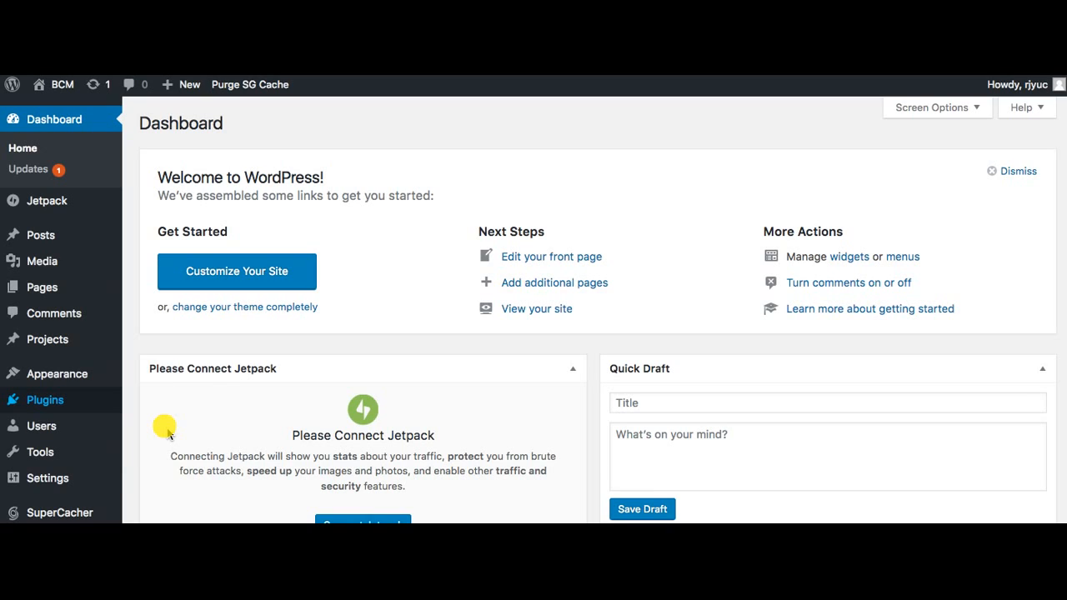
# Search the Add New plugins directory for 'simple custom css'.
pyautogui.click(45, 400)
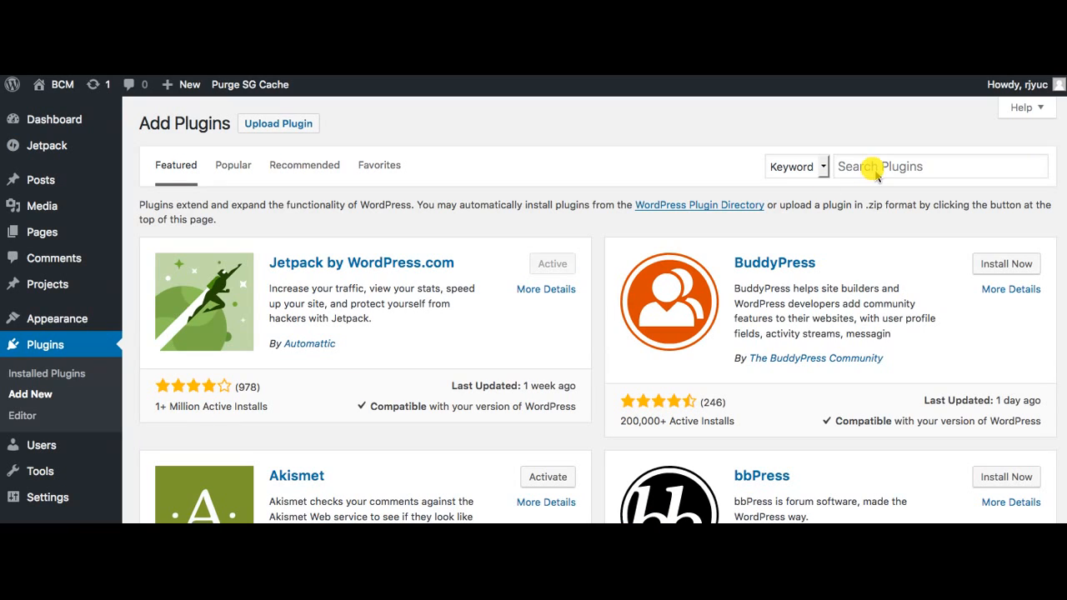
pyautogui.write('CSU')
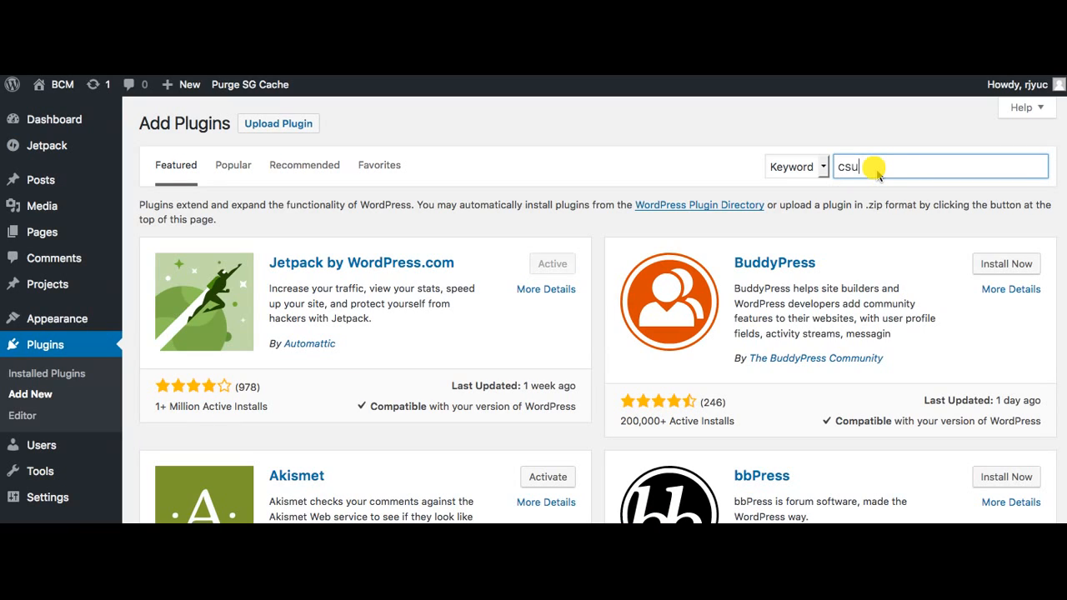
pyautogui.write('custom')
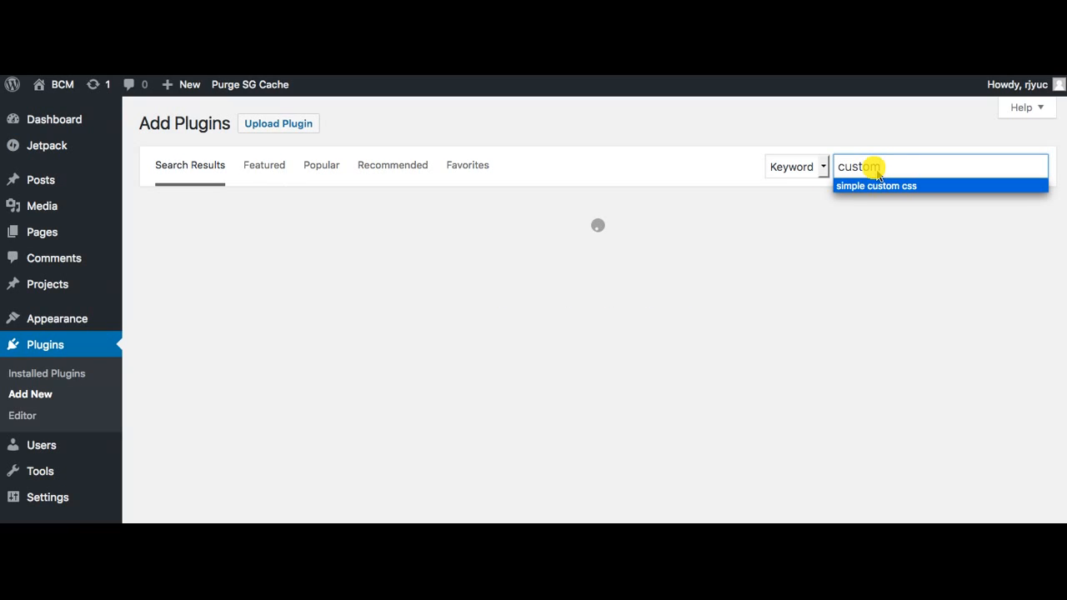
pyautogui.moveTo(899, 197)
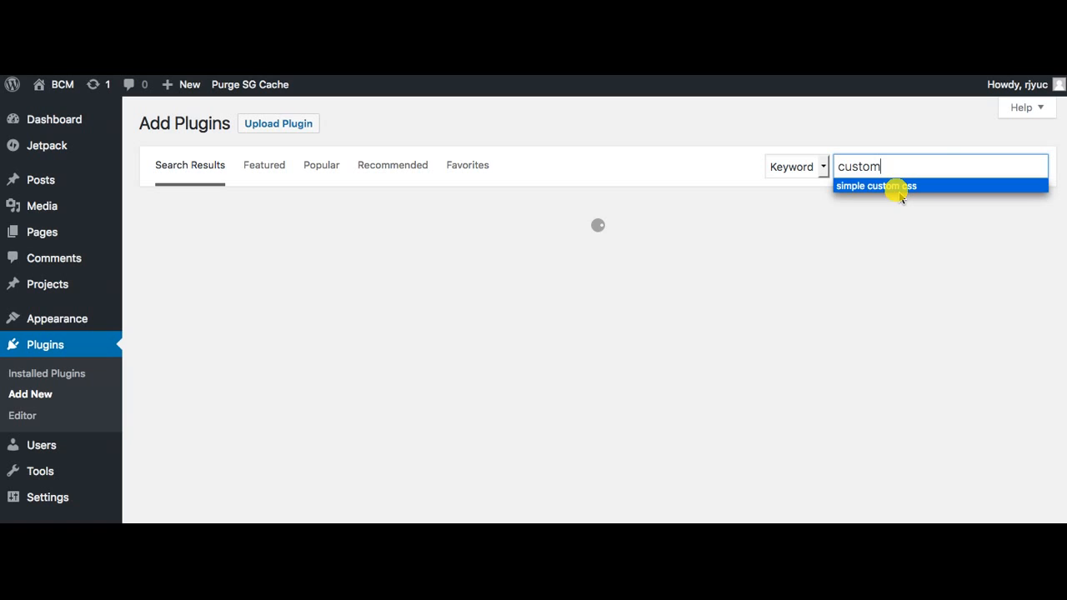
pyautogui.click(875, 186)
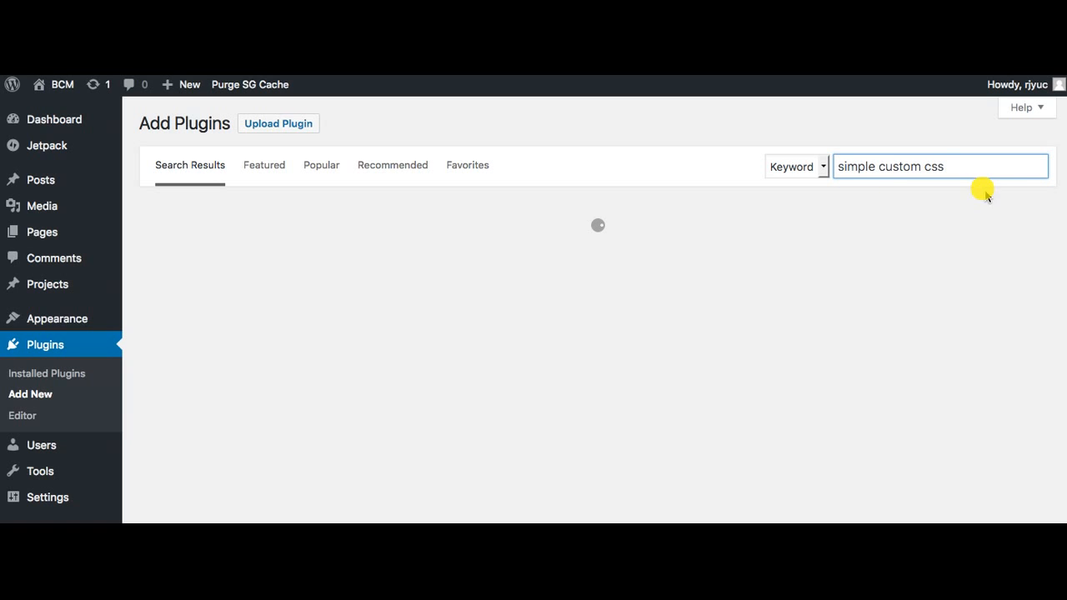
pyautogui.moveTo(692, 377)
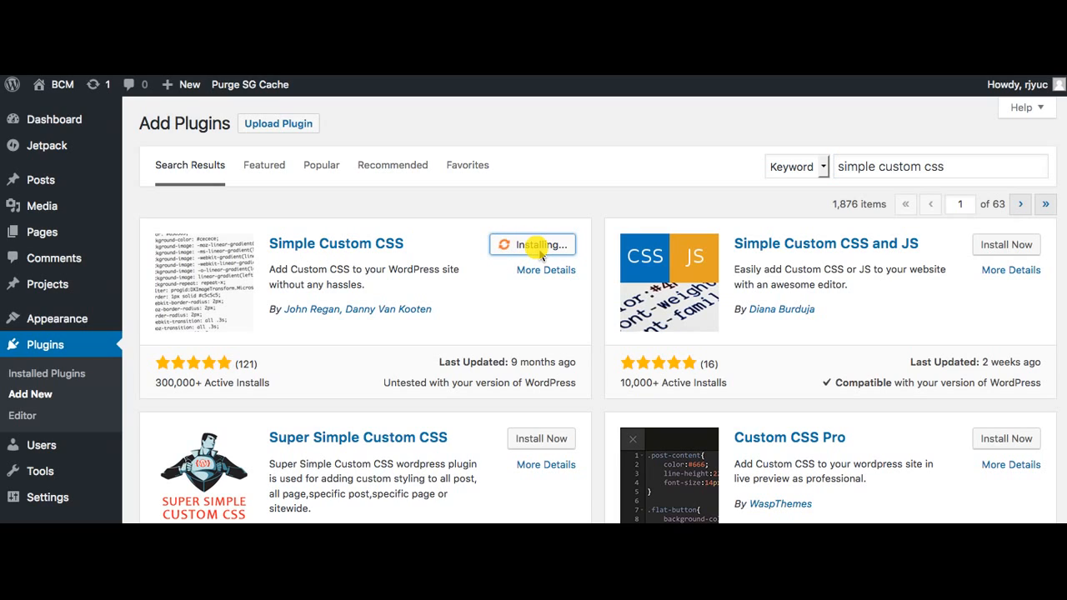
pyautogui.moveTo(532, 293)
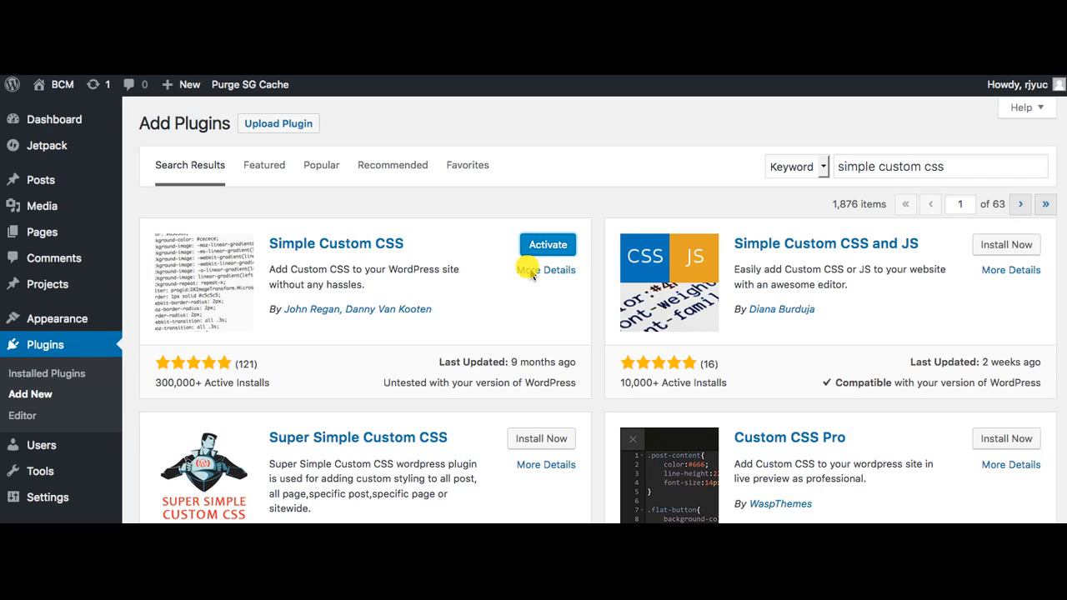
pyautogui.moveTo(513, 300)
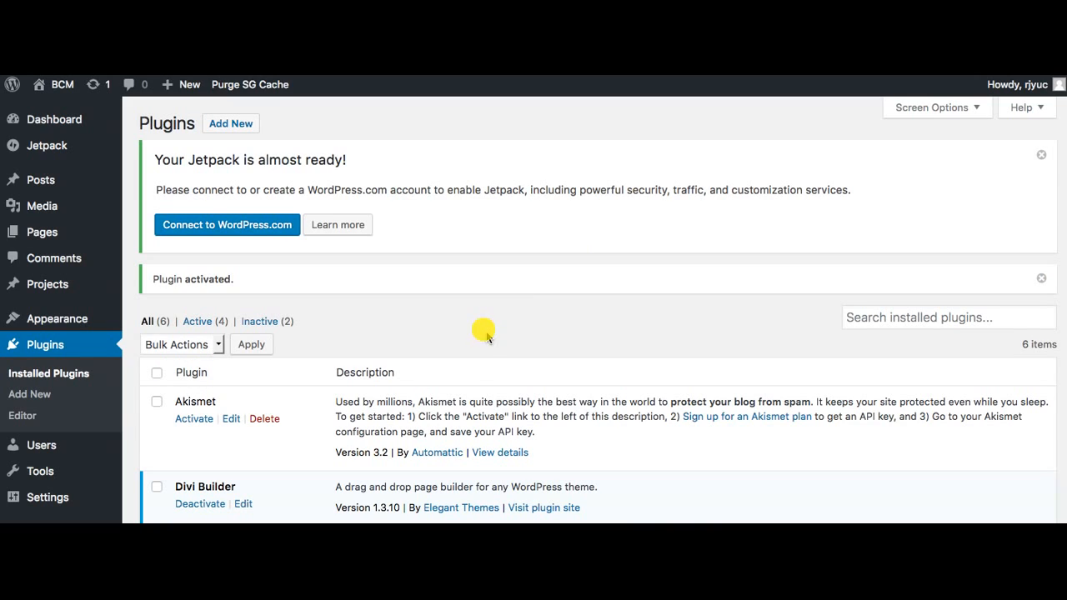
pyautogui.moveTo(275, 336)
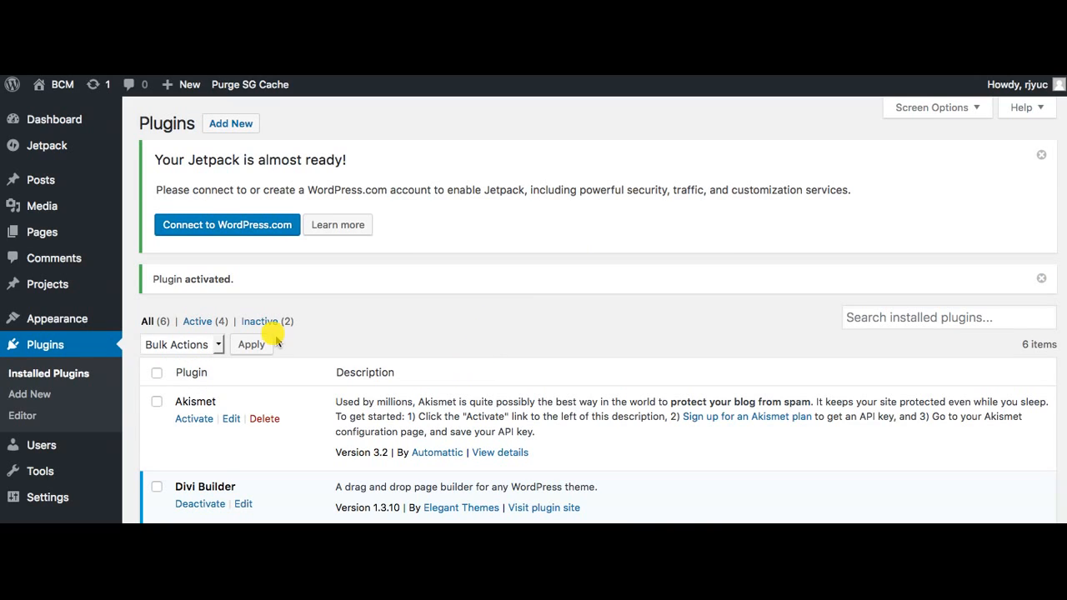
pyautogui.scroll(-3)
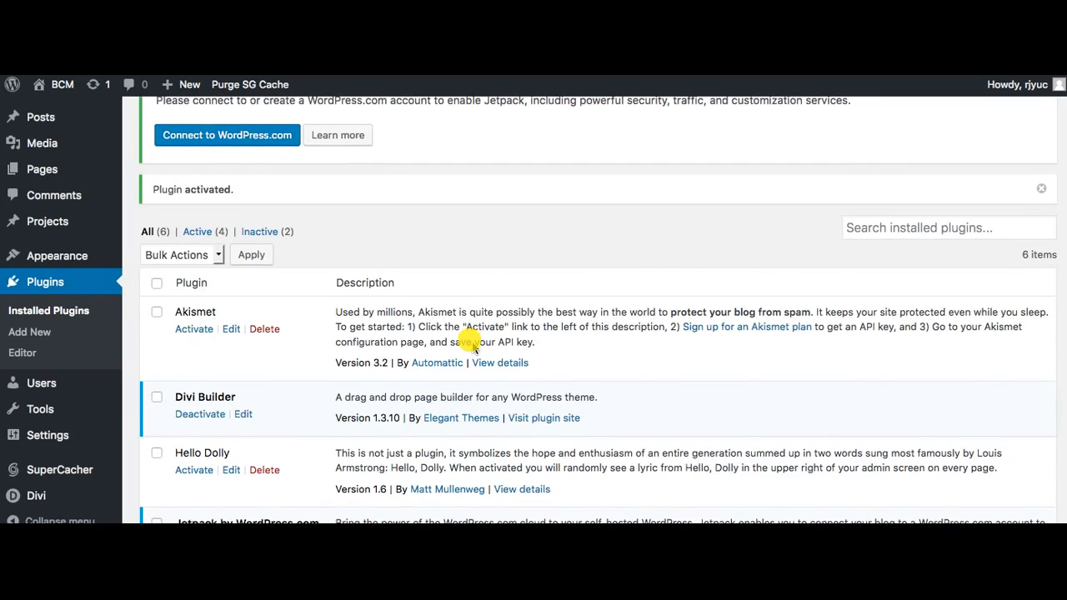
pyautogui.scroll(-3)
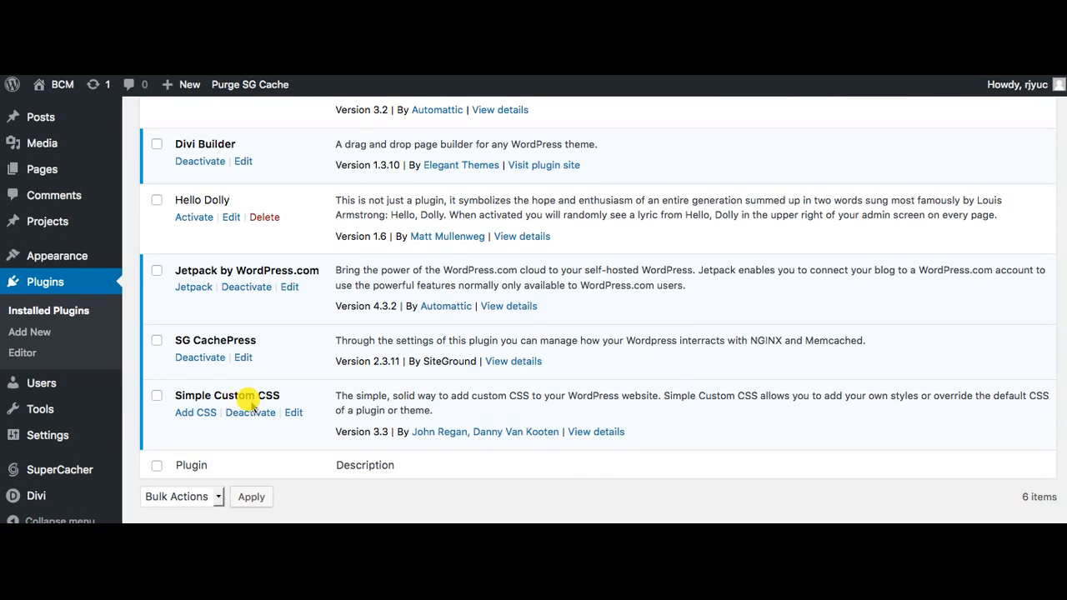
pyautogui.moveTo(253, 416)
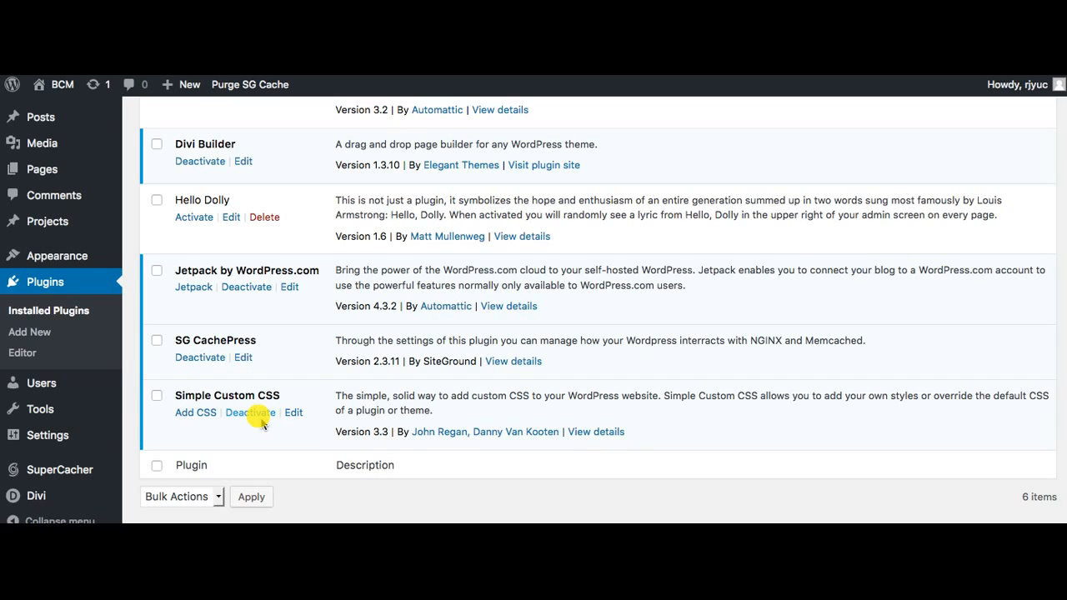
pyautogui.moveTo(195, 413)
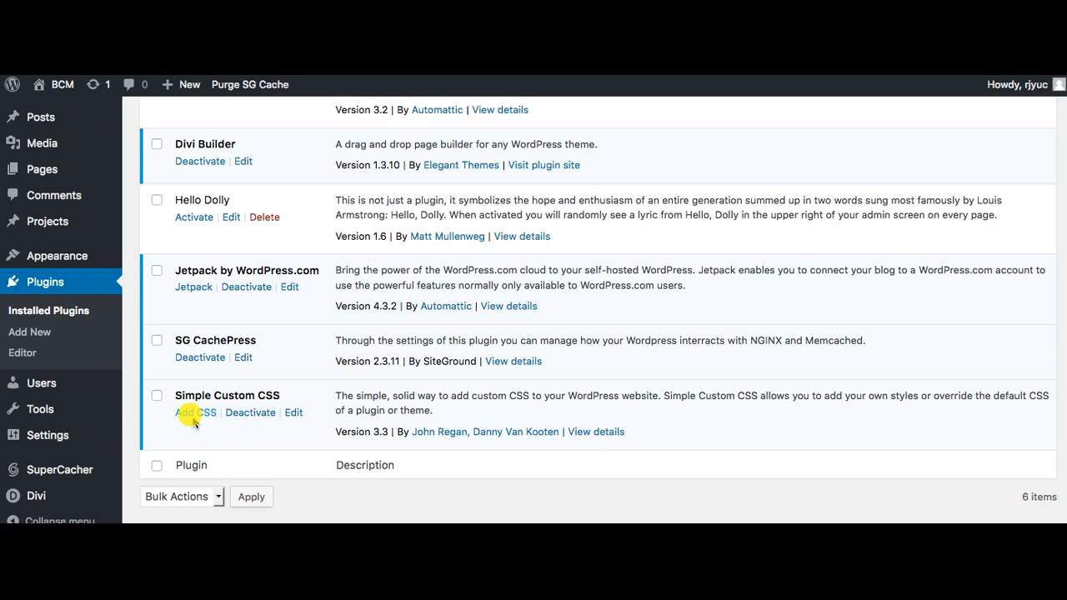
pyautogui.moveTo(224, 430)
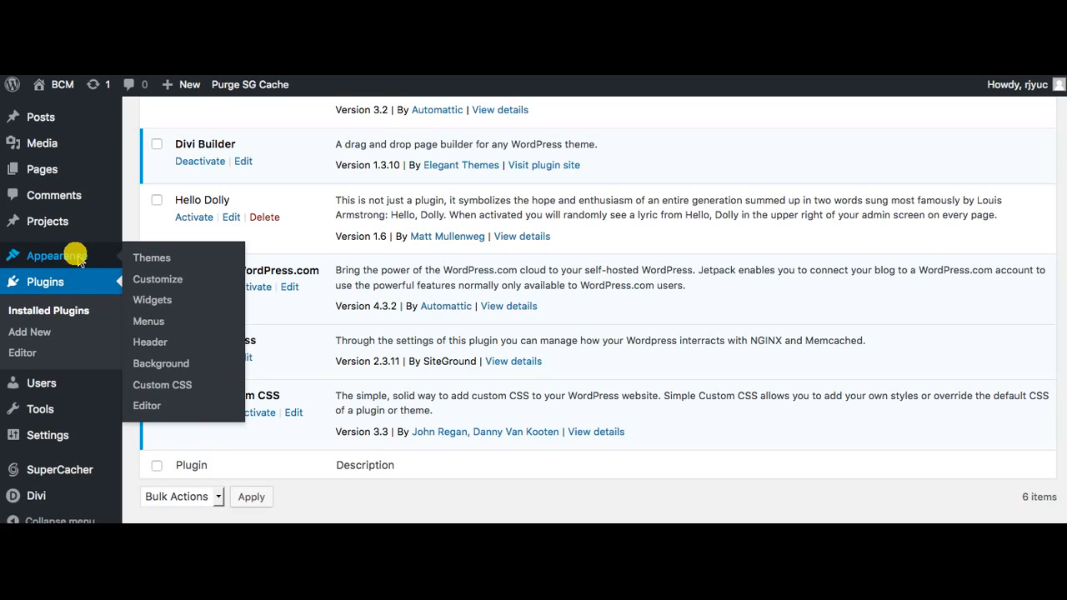
pyautogui.moveTo(154, 384)
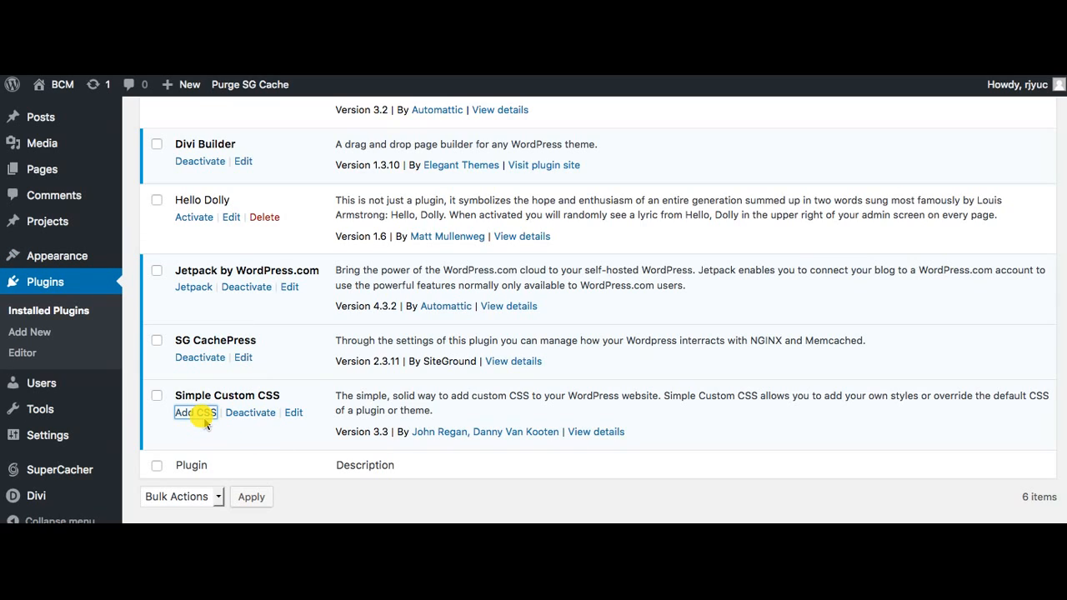
# Go to the Simple Custom CSS editor under Appearance to write the title-hiding rule.
pyautogui.click(195, 413)
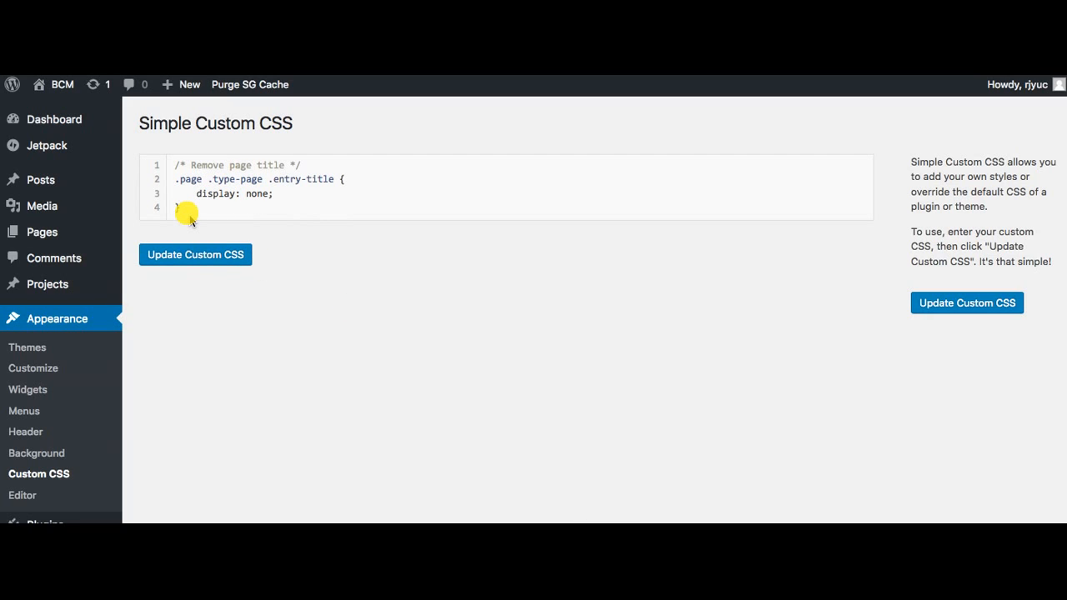
pyautogui.moveTo(182, 210)
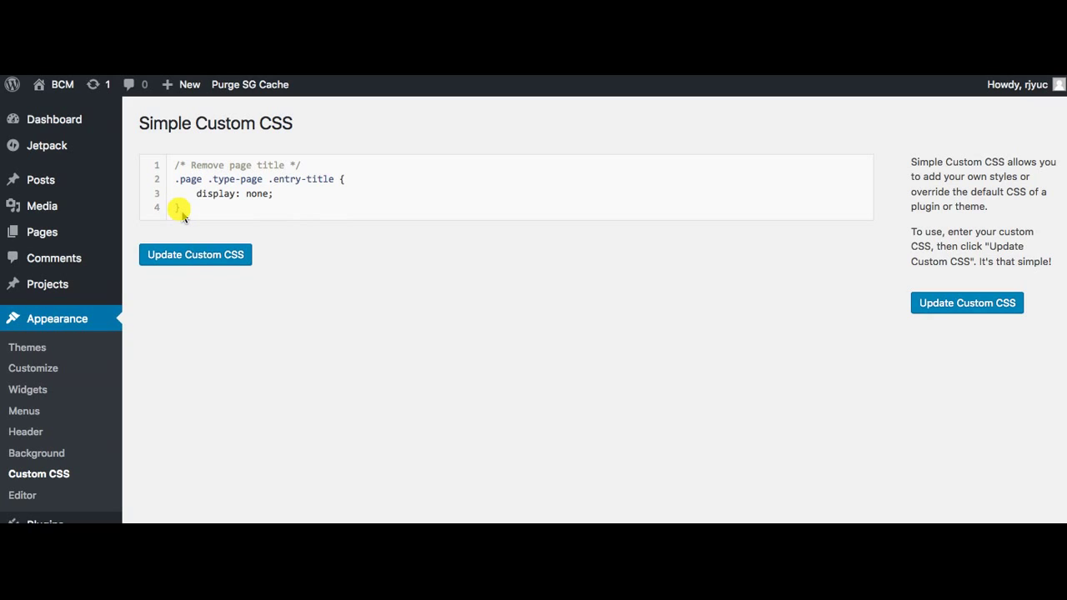
pyautogui.moveTo(185, 213)
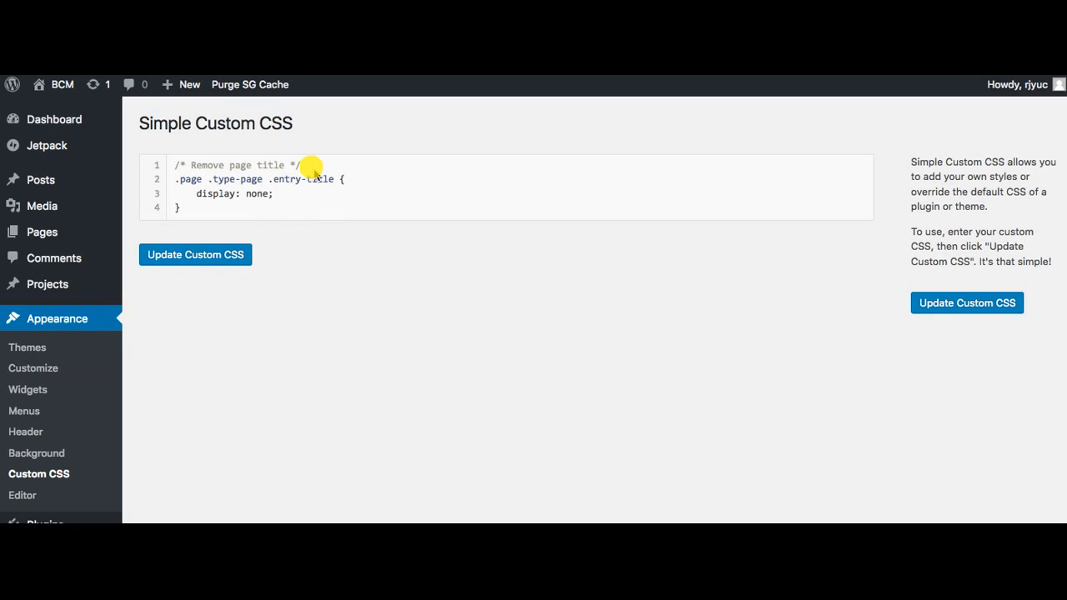
pyautogui.moveTo(263, 170)
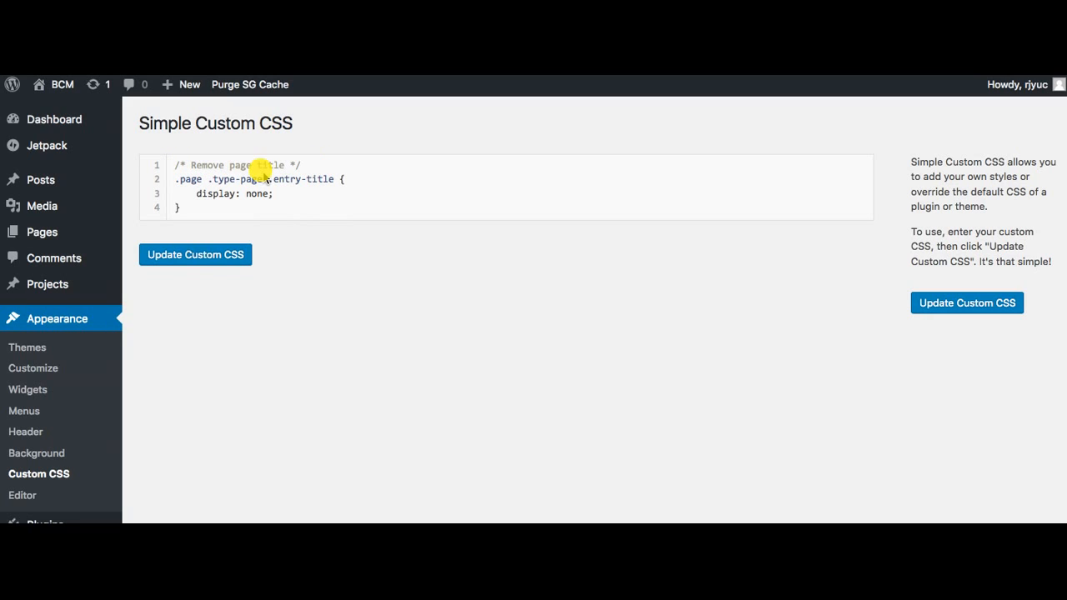
pyautogui.moveTo(236, 215)
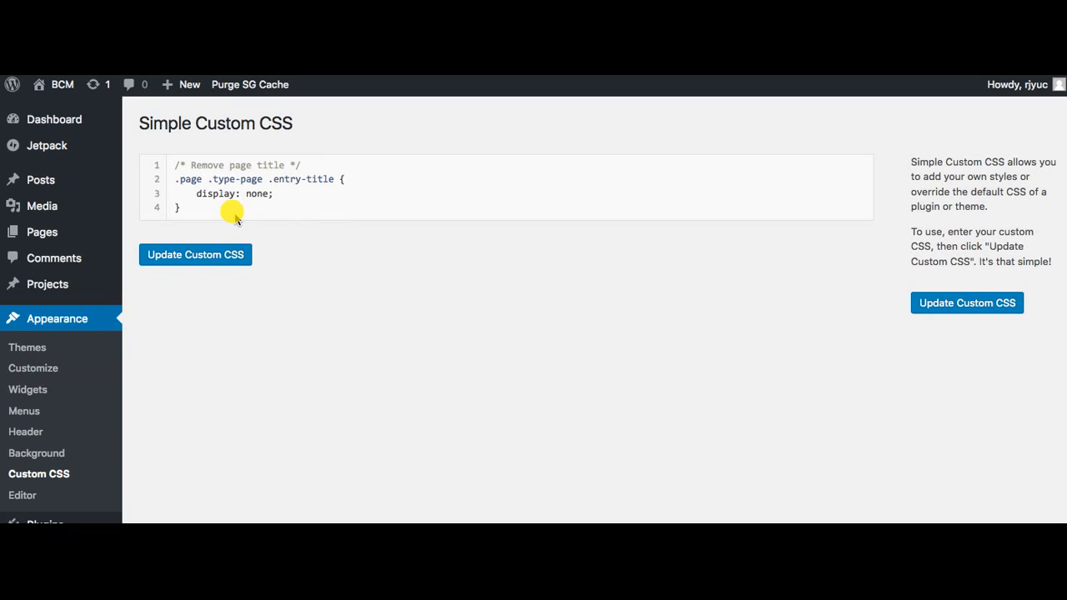
pyautogui.moveTo(215, 220)
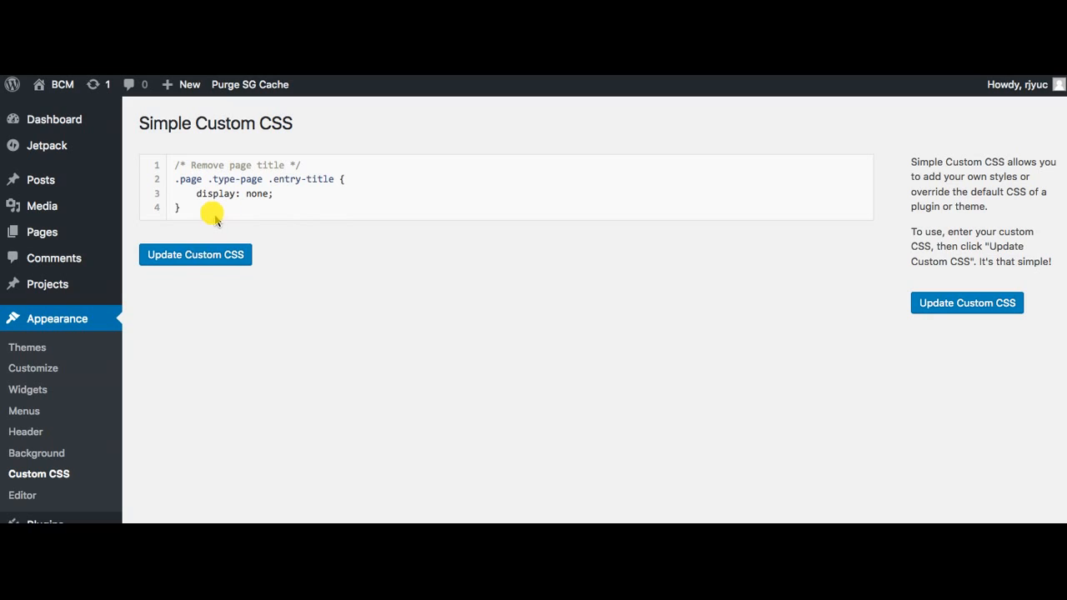
pyautogui.moveTo(204, 214)
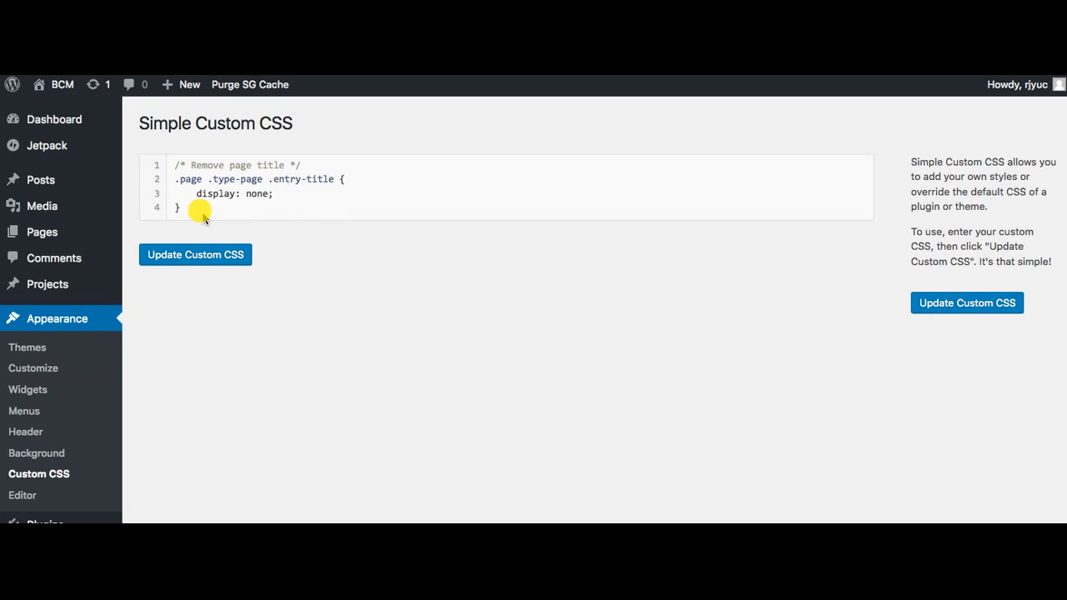
pyautogui.moveTo(233, 215)
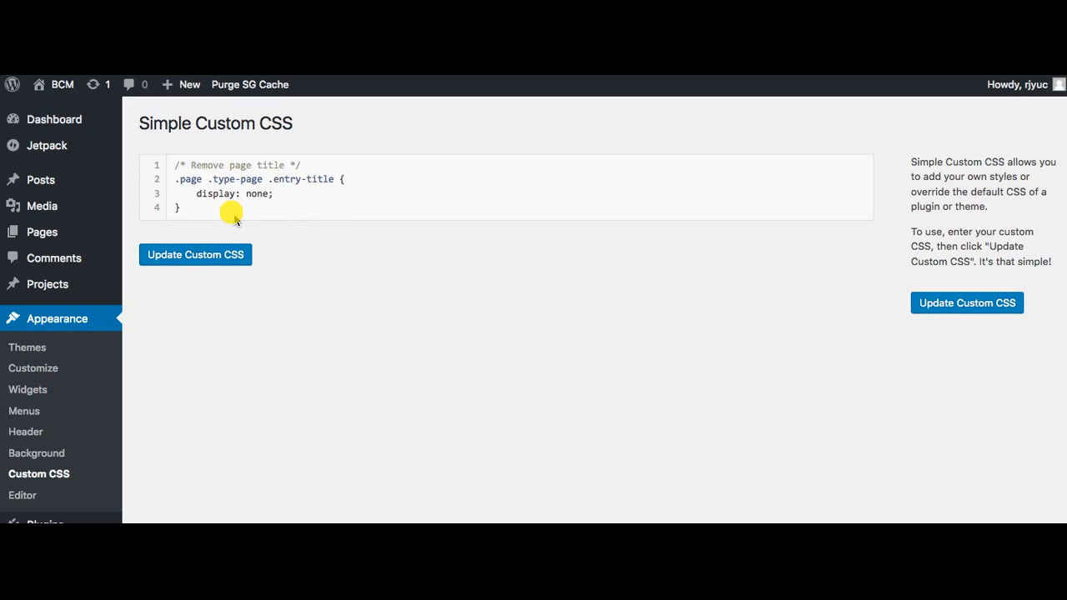
pyautogui.moveTo(286, 170)
pyautogui.write('s')
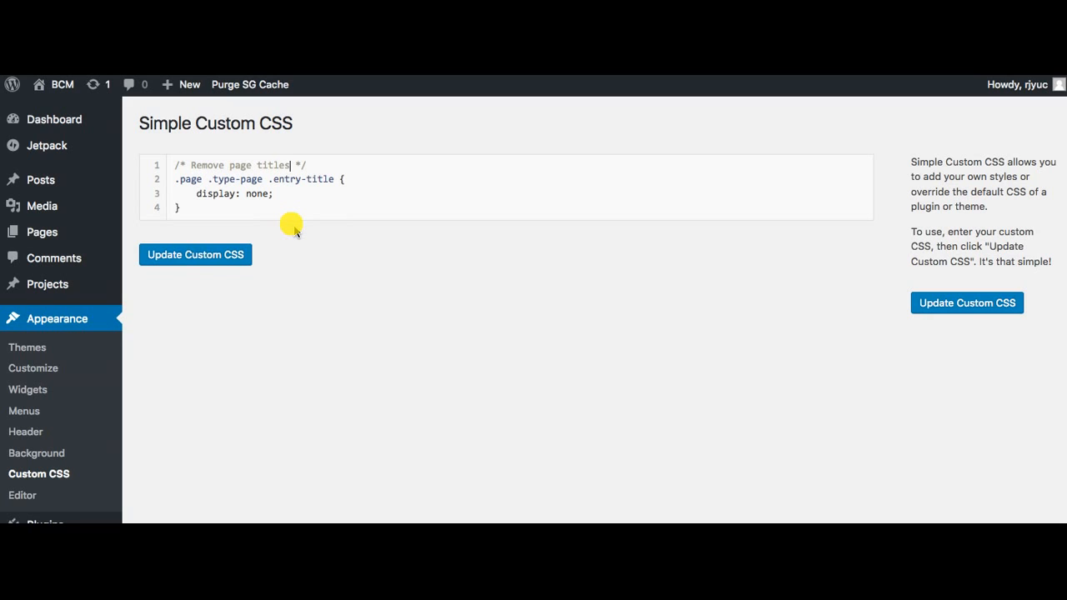
pyautogui.moveTo(184, 192)
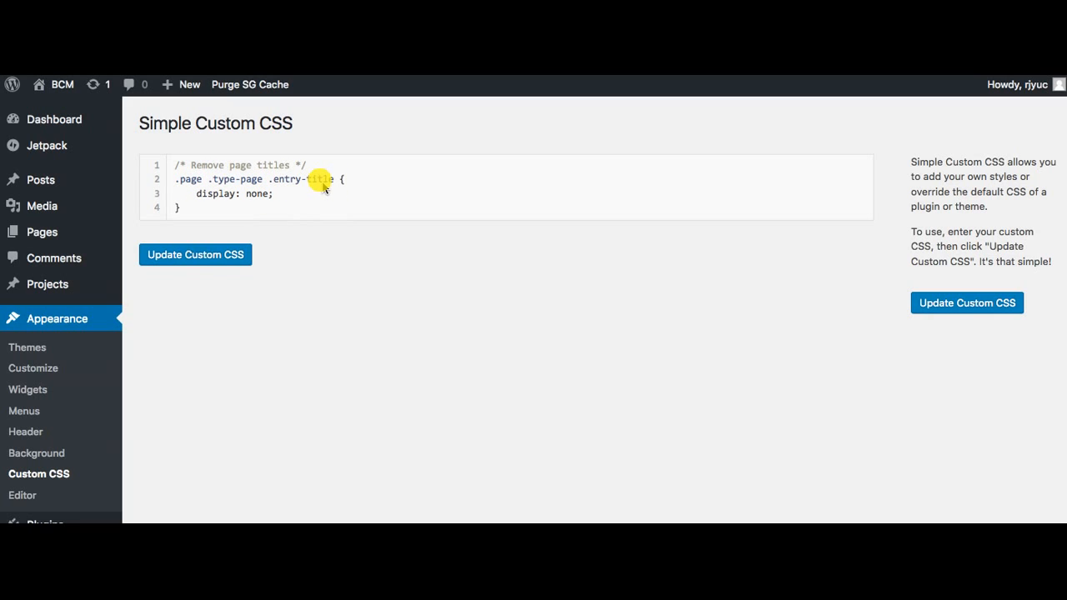
pyautogui.moveTo(185, 180)
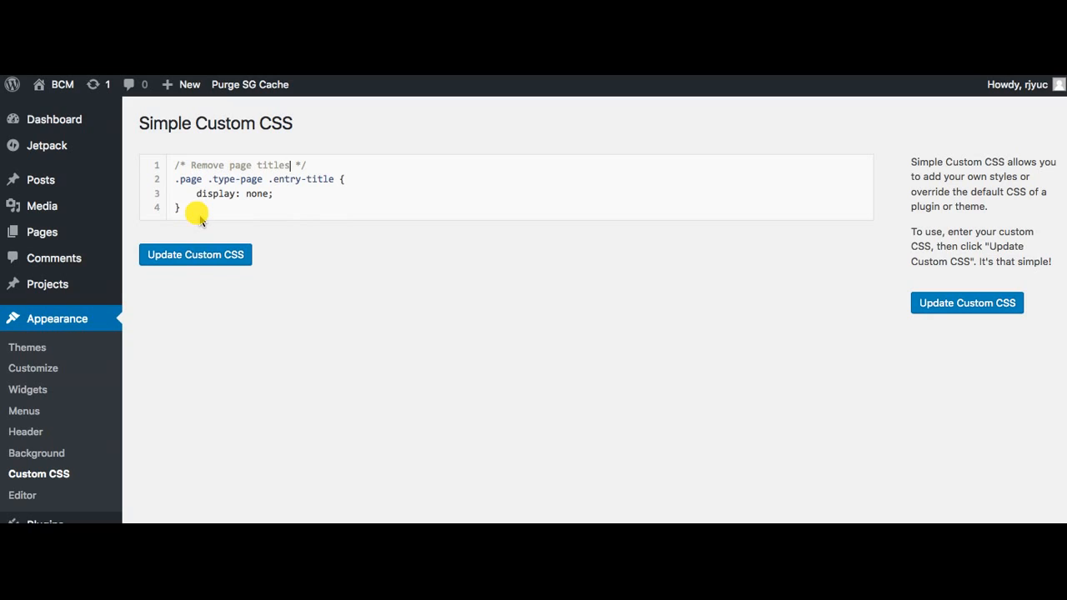
pyautogui.moveTo(220, 217)
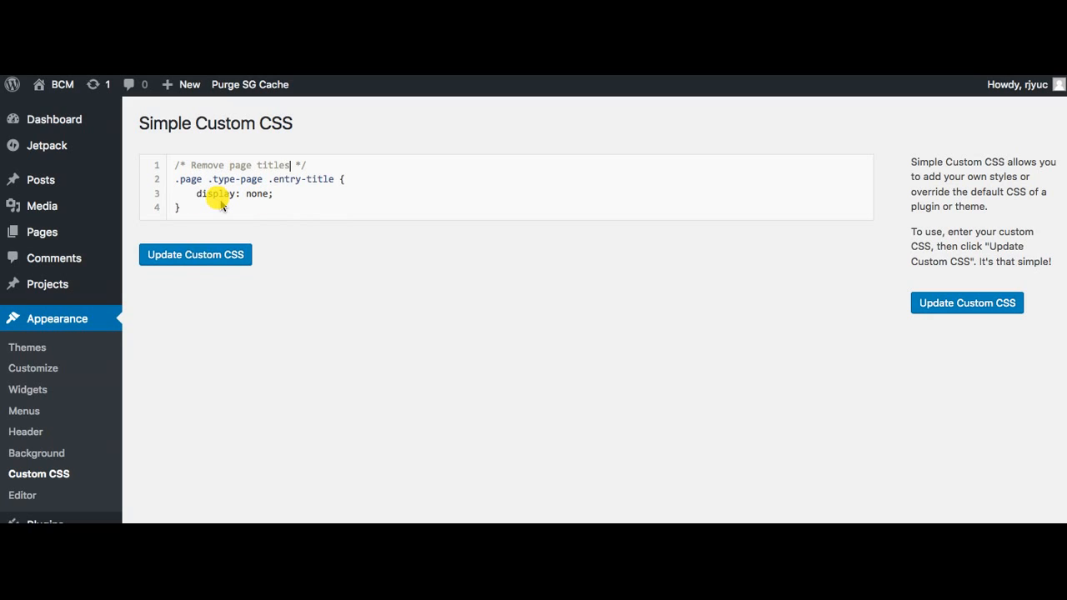
pyautogui.moveTo(256, 206)
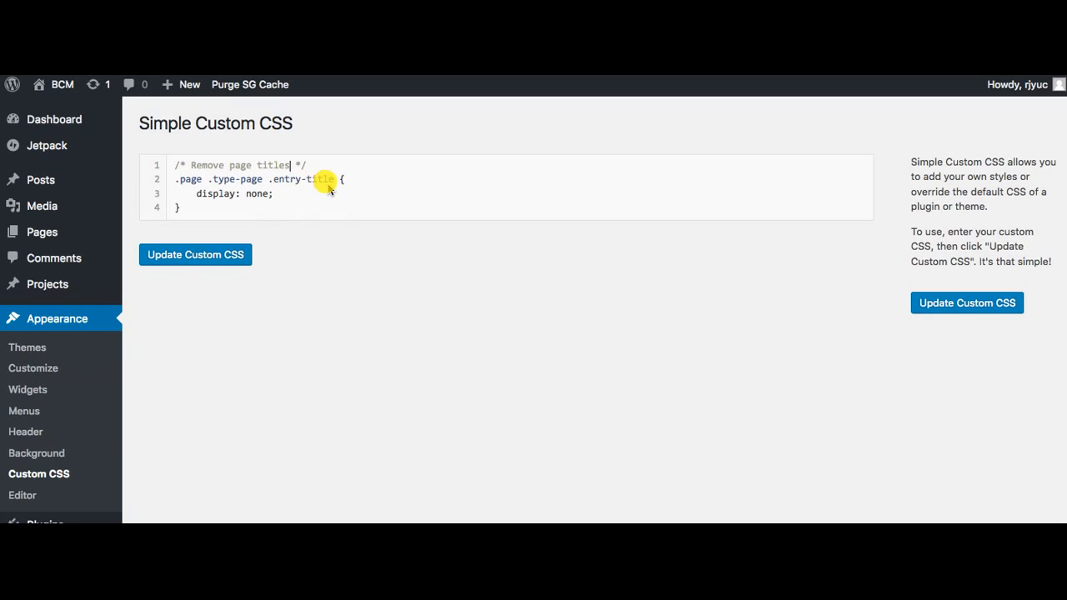
pyautogui.moveTo(227, 194)
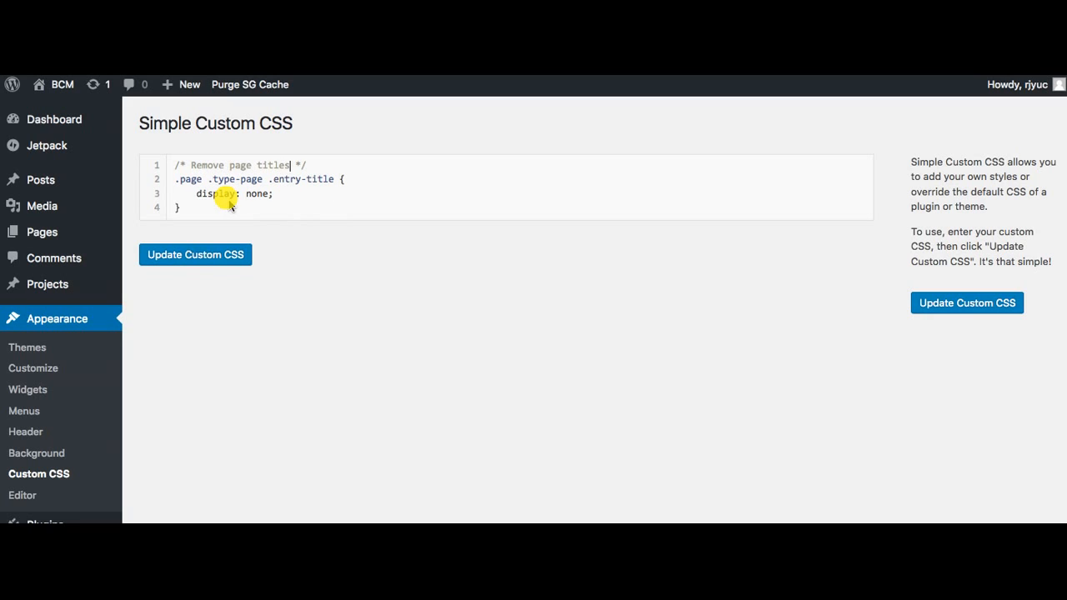
pyautogui.moveTo(287, 207)
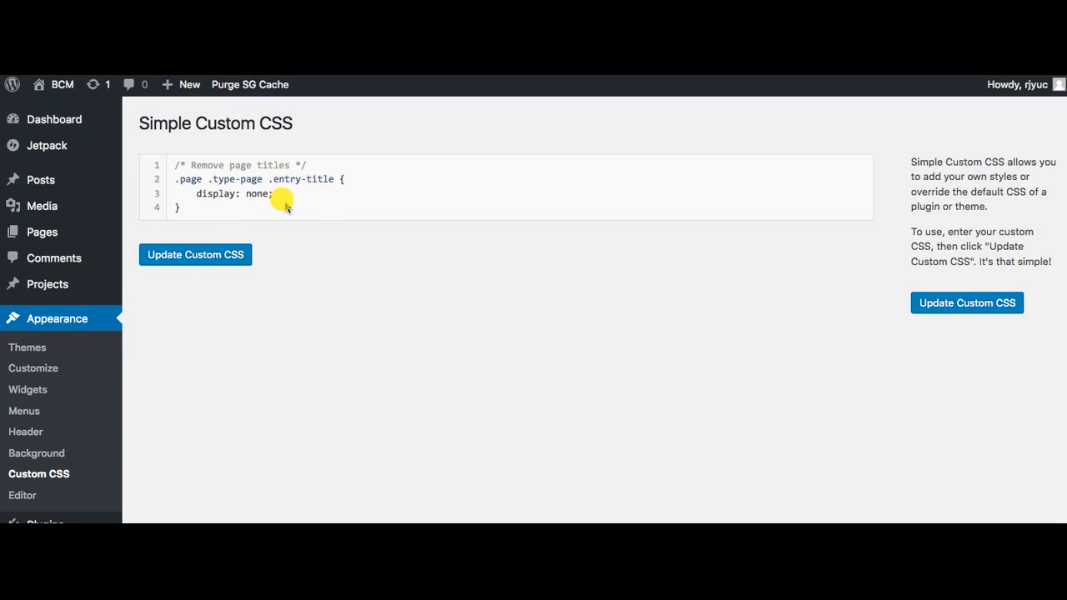
pyautogui.moveTo(227, 210)
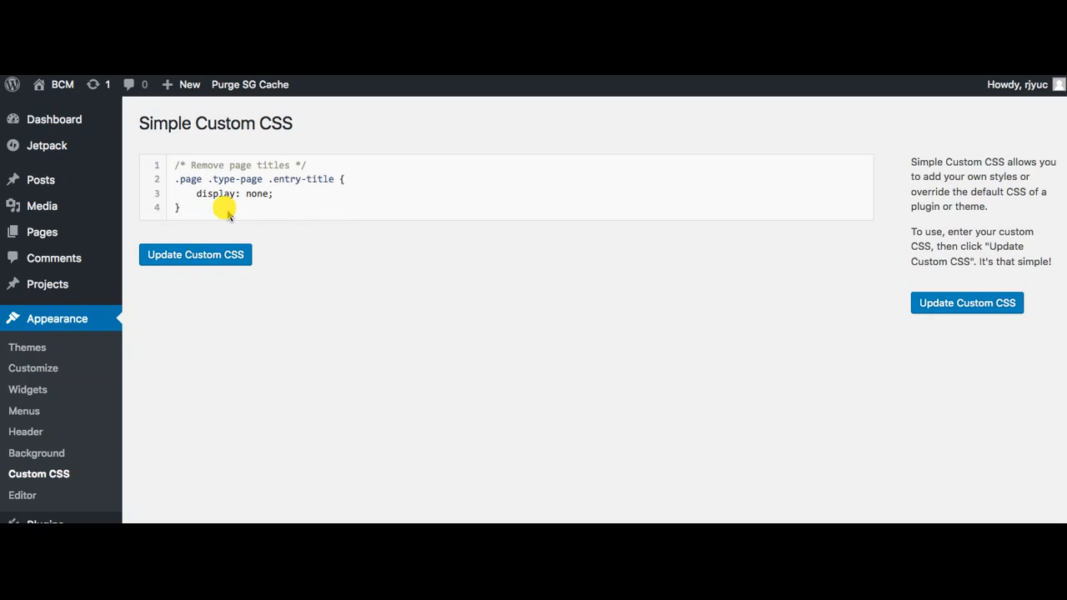
pyautogui.moveTo(233, 230)
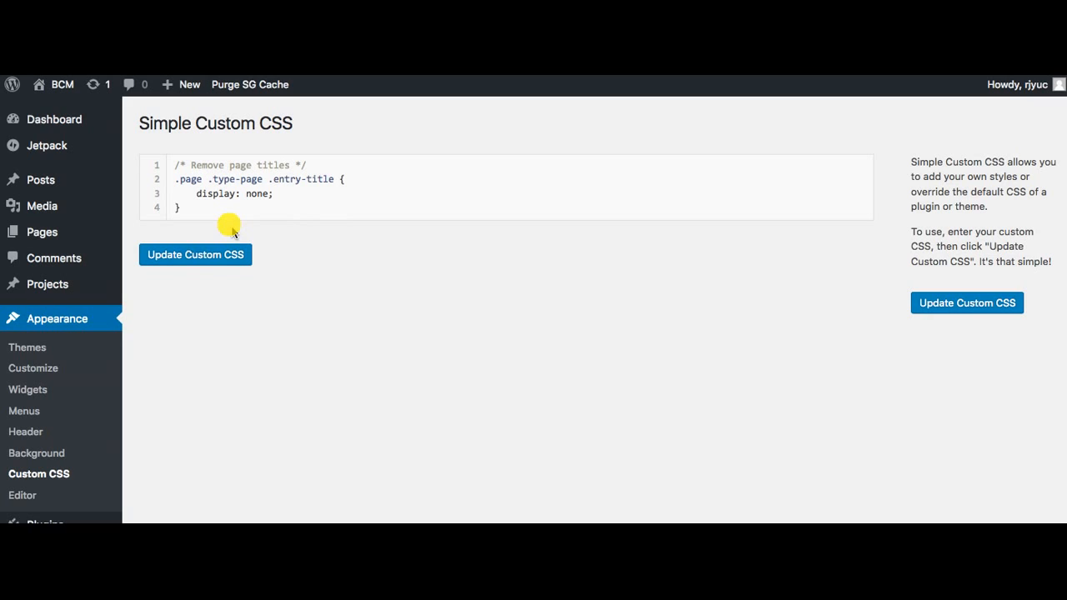
pyautogui.moveTo(256, 293)
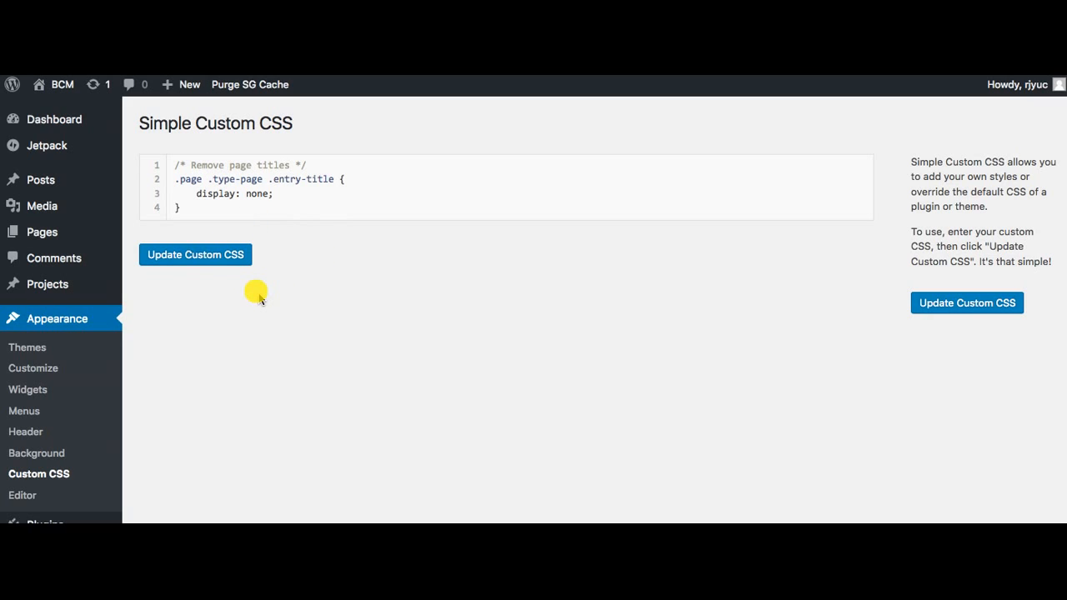
# Update the custom CSS with the 'Remove page titles' comment and return to the live home page.
pyautogui.click(292, 165)
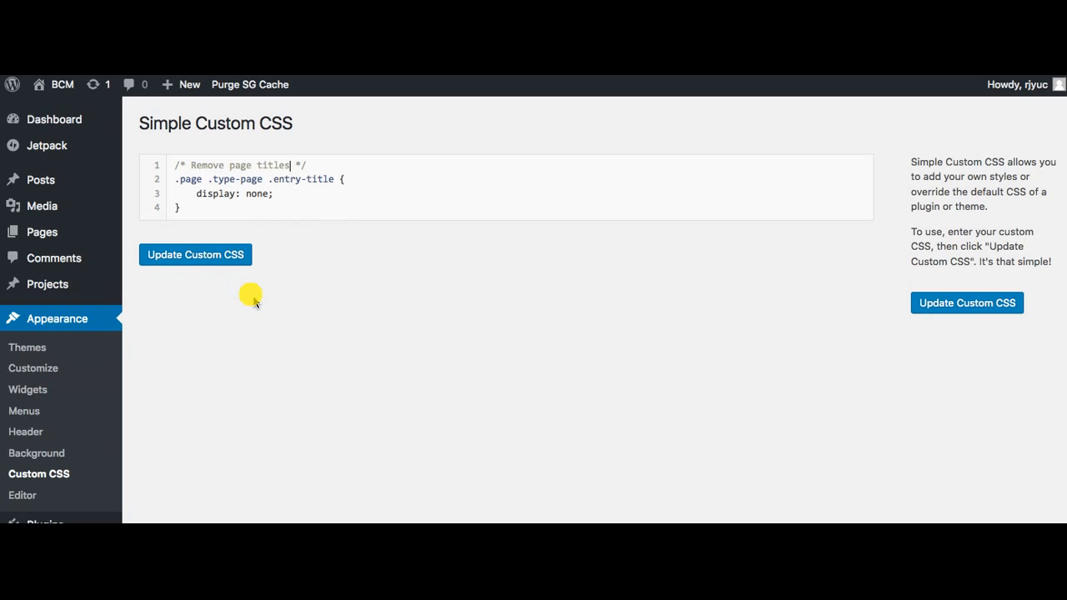
pyautogui.moveTo(233, 286)
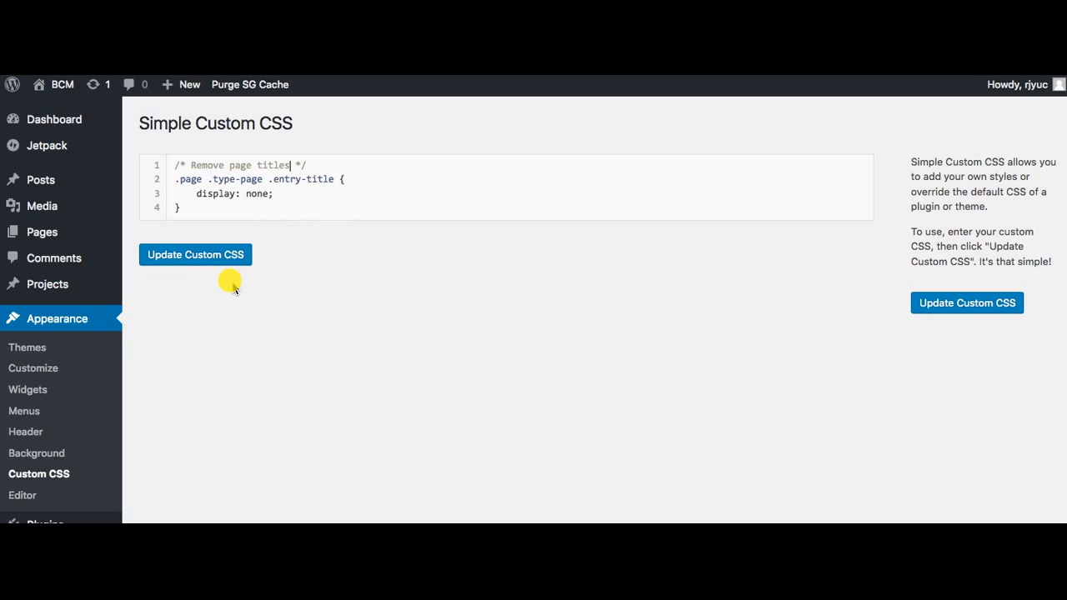
pyautogui.moveTo(140, 157)
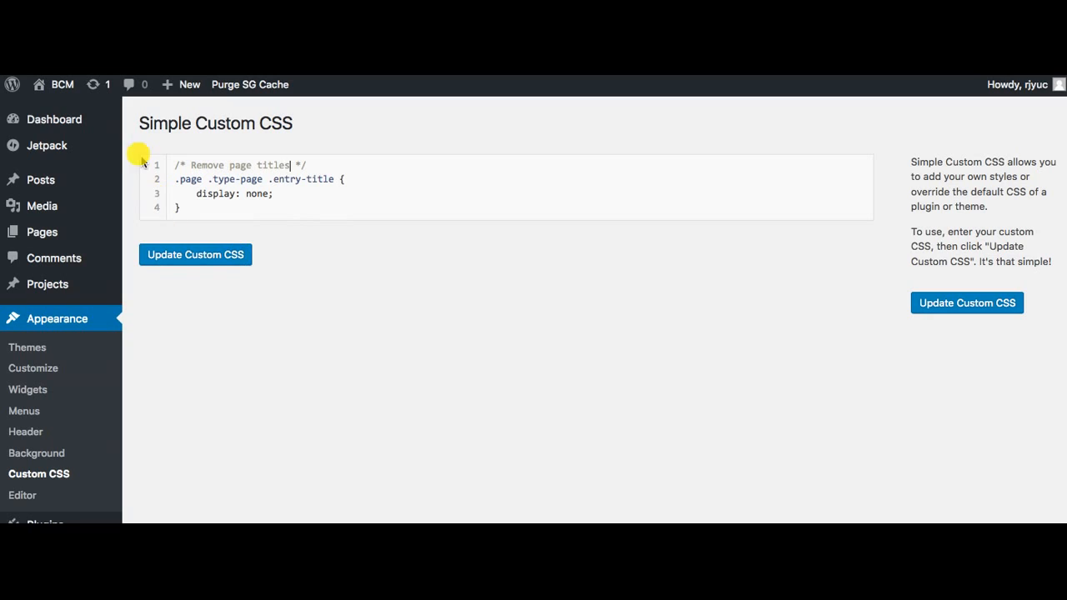
pyautogui.moveTo(373, 190)
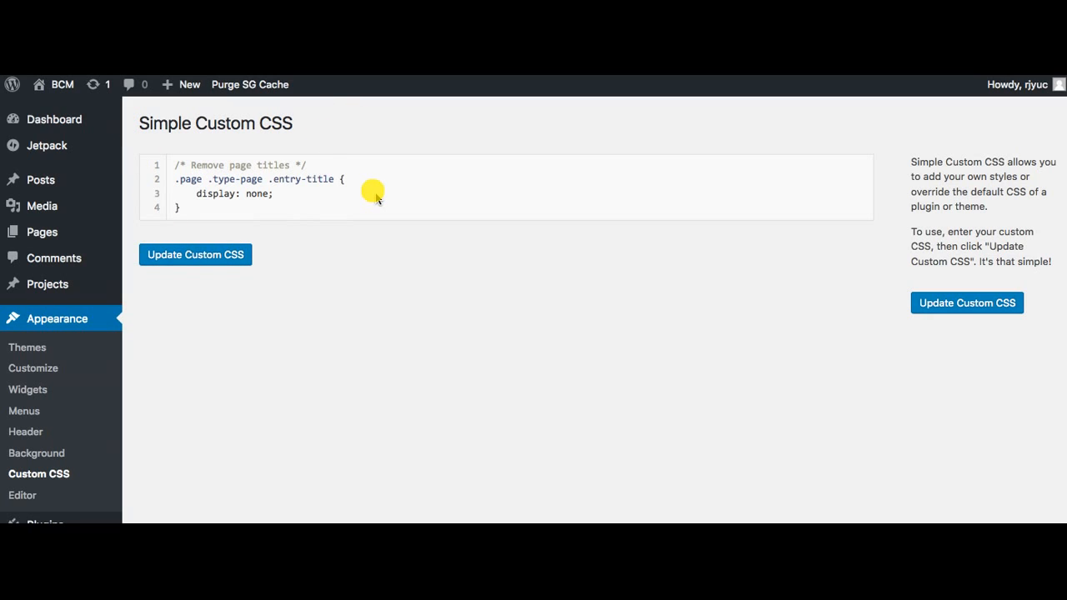
pyautogui.moveTo(353, 220)
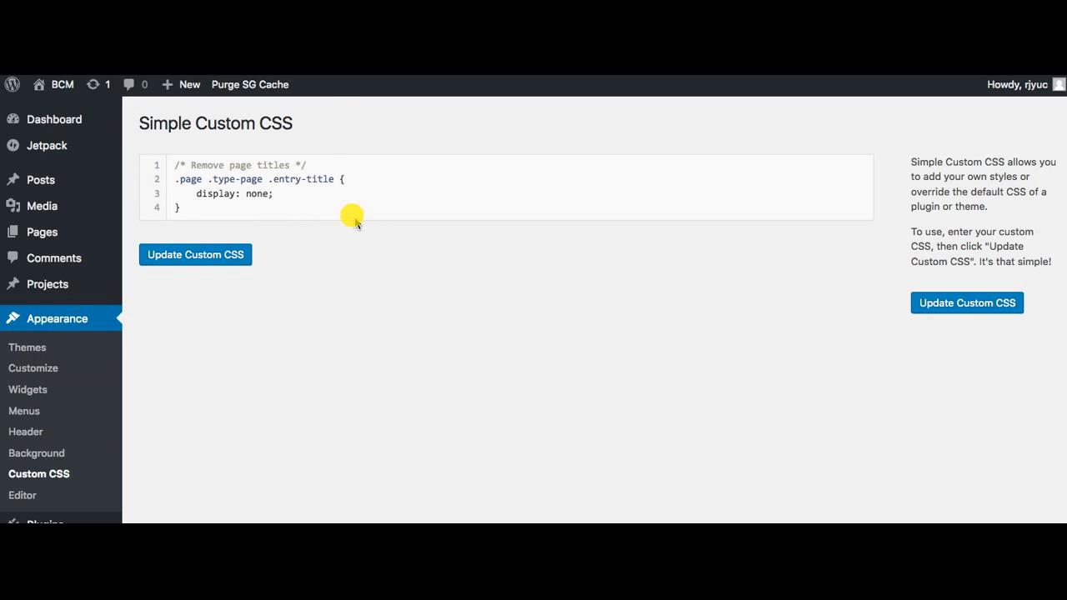
pyautogui.moveTo(330, 321)
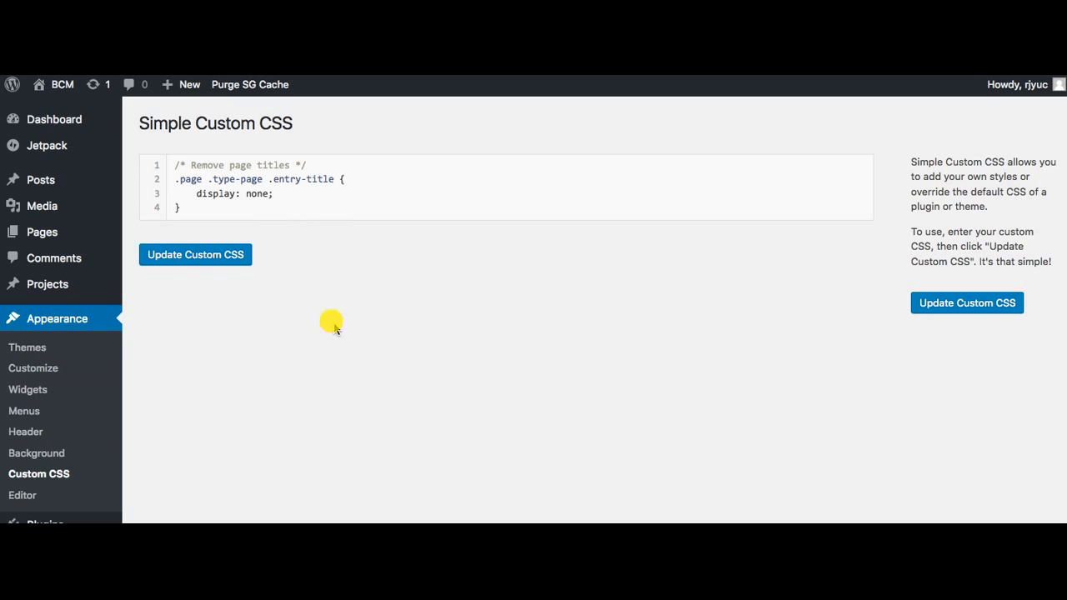
pyautogui.moveTo(313, 333)
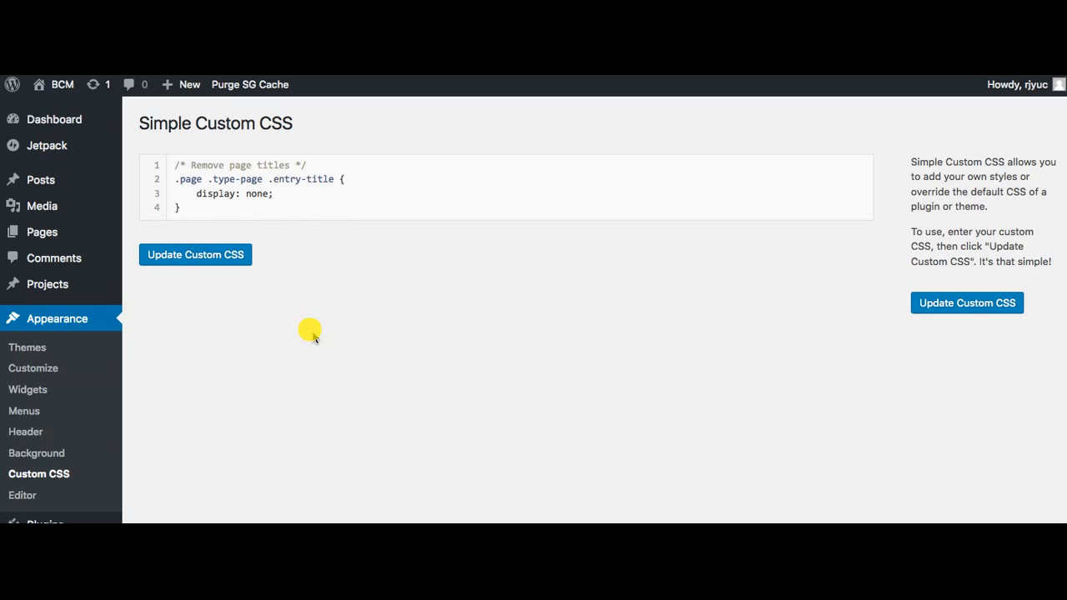
pyautogui.click(195, 253)
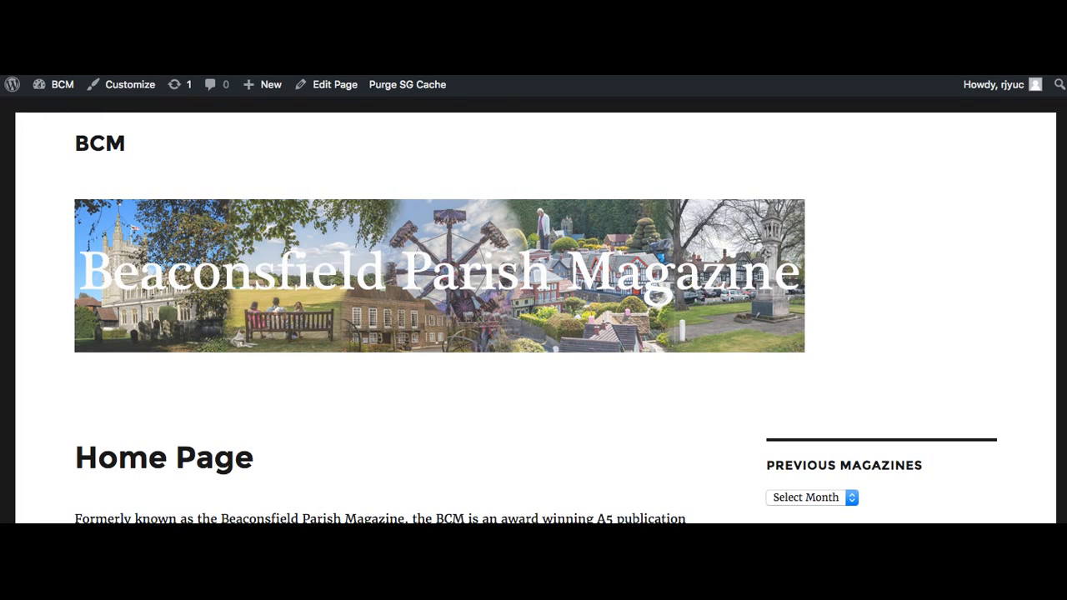
# Check site pages show no titles, then return to the Custom CSS editor with the saved rule.
pyautogui.scroll(-3)
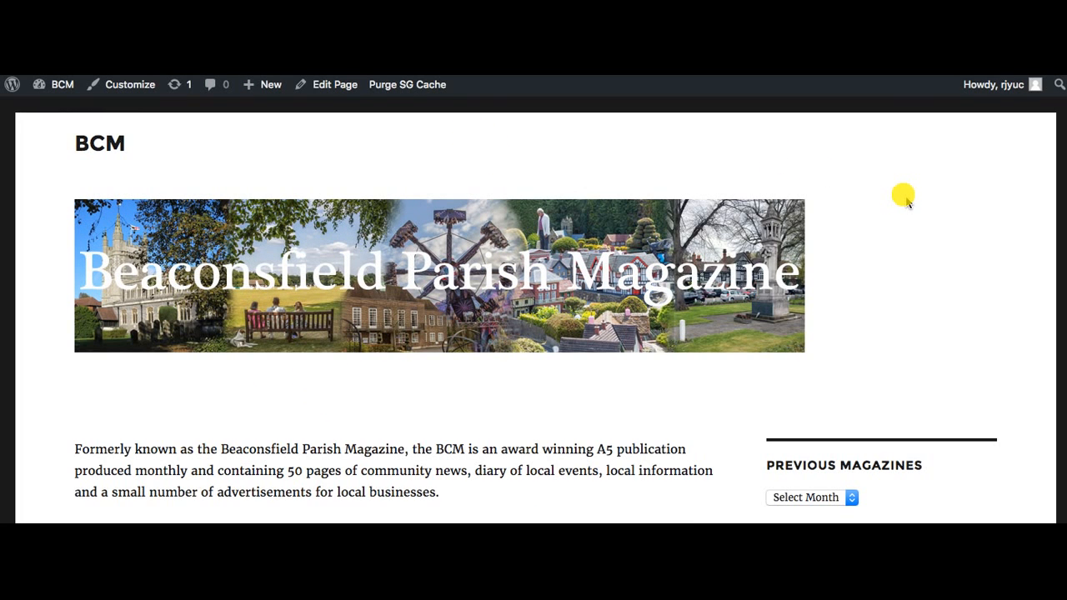
pyautogui.moveTo(109, 416)
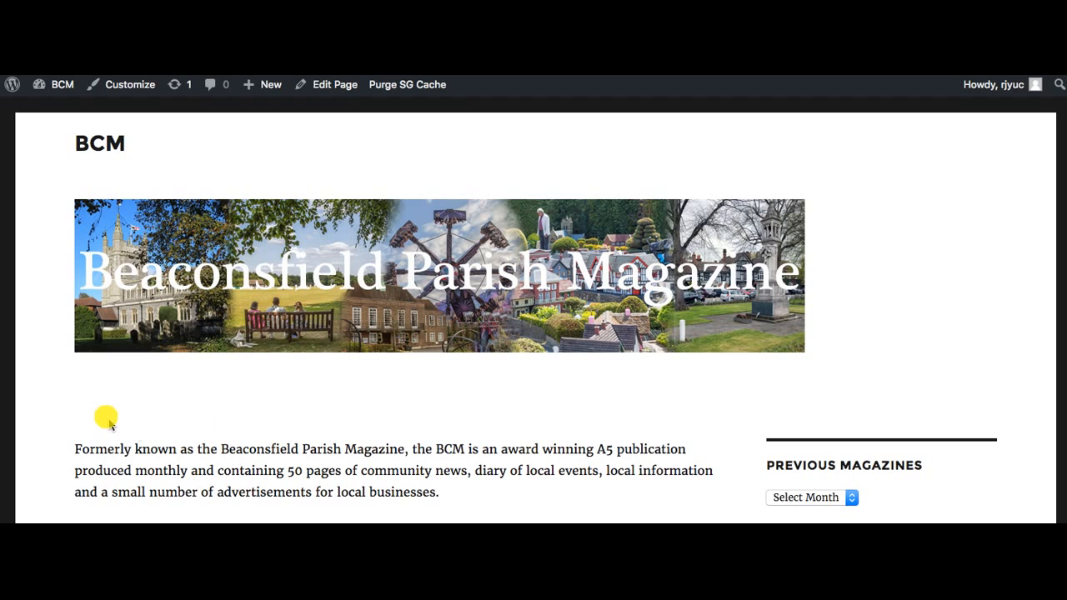
pyautogui.moveTo(175, 440)
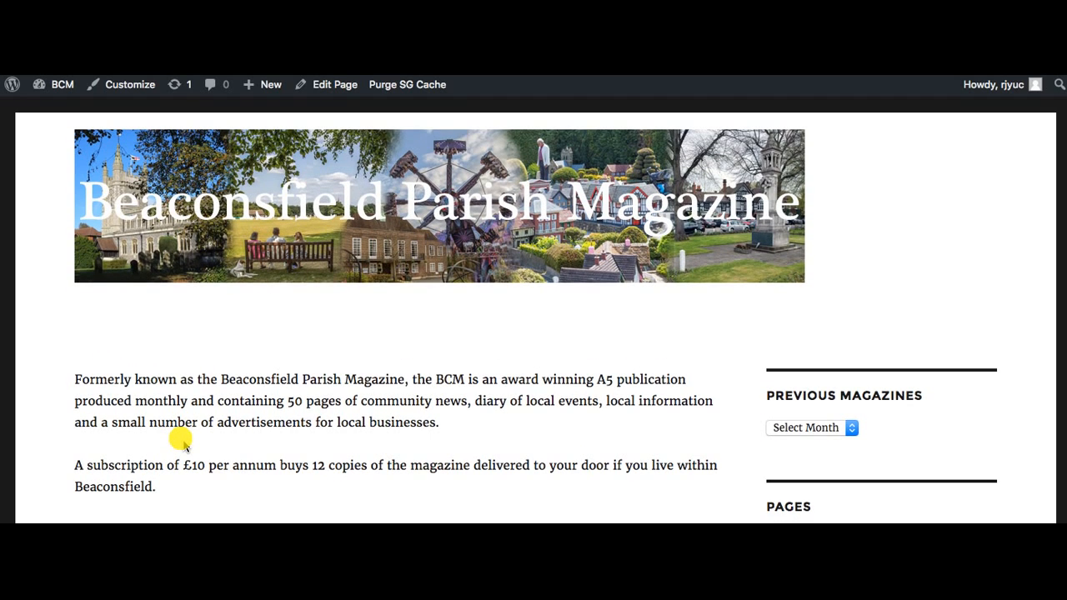
pyautogui.scroll(-3)
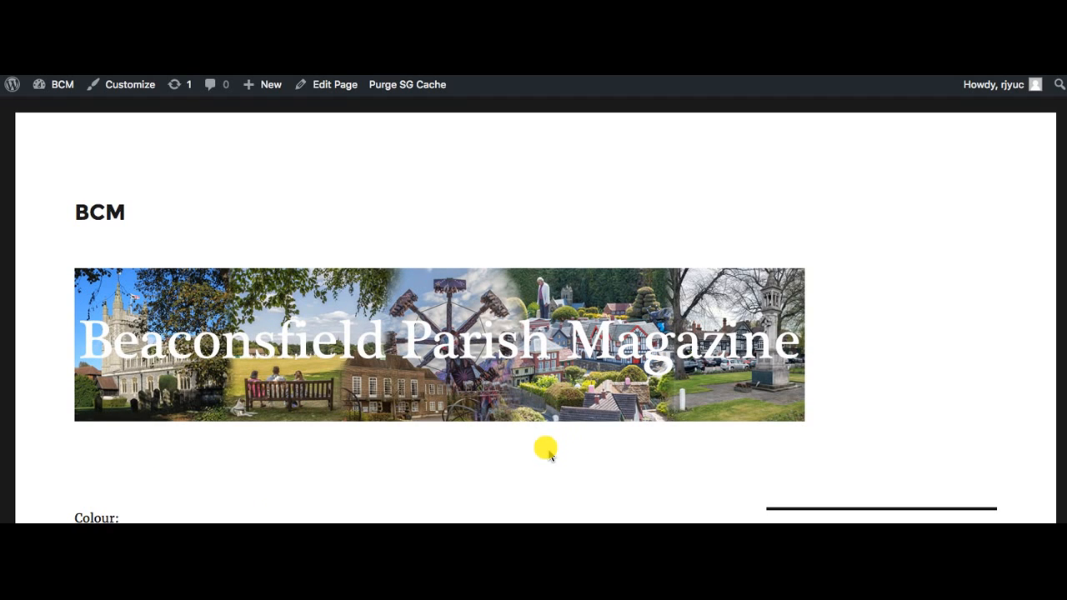
pyautogui.moveTo(141, 476)
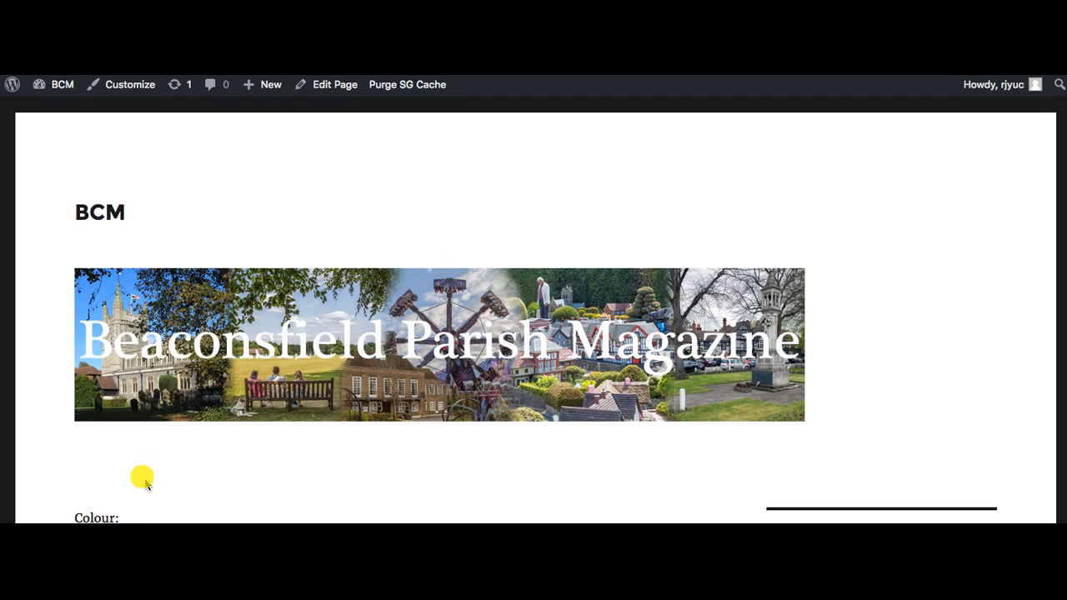
pyautogui.scroll(-3)
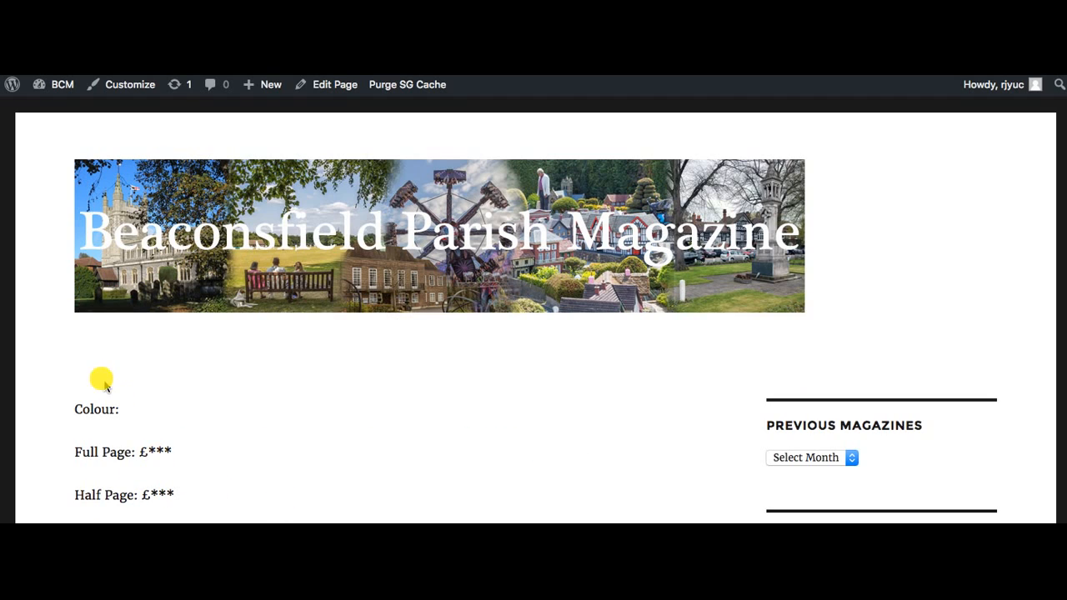
pyautogui.moveTo(134, 375)
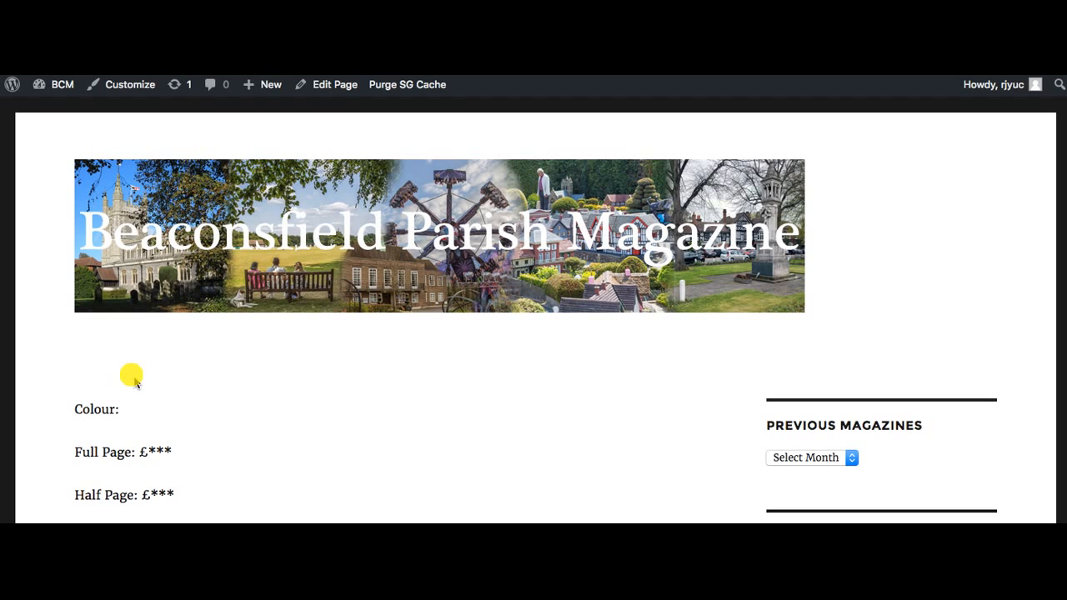
pyautogui.moveTo(134, 380)
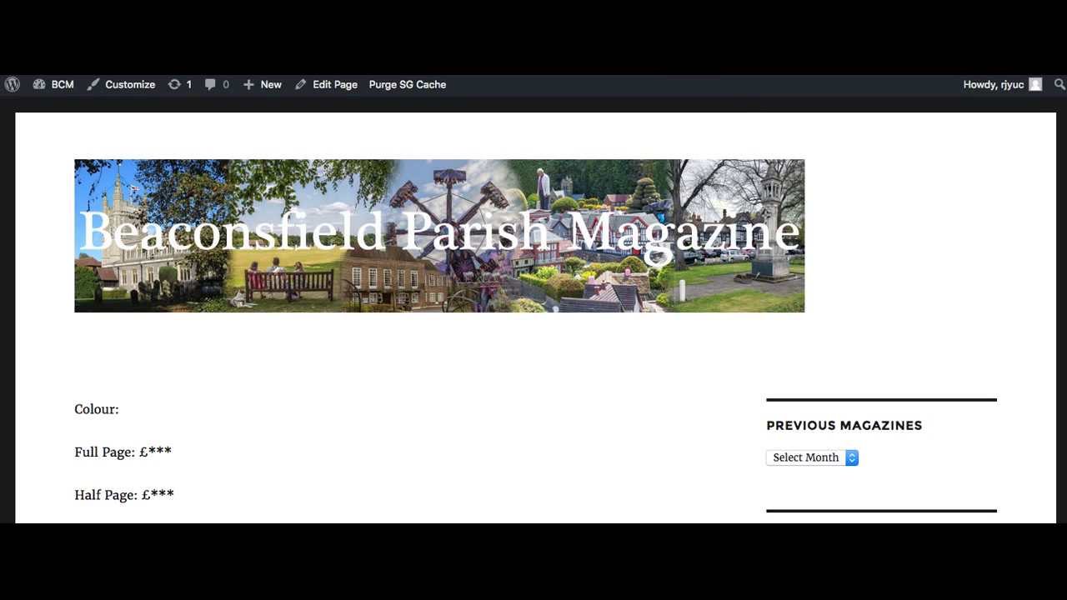
pyautogui.click(195, 295)
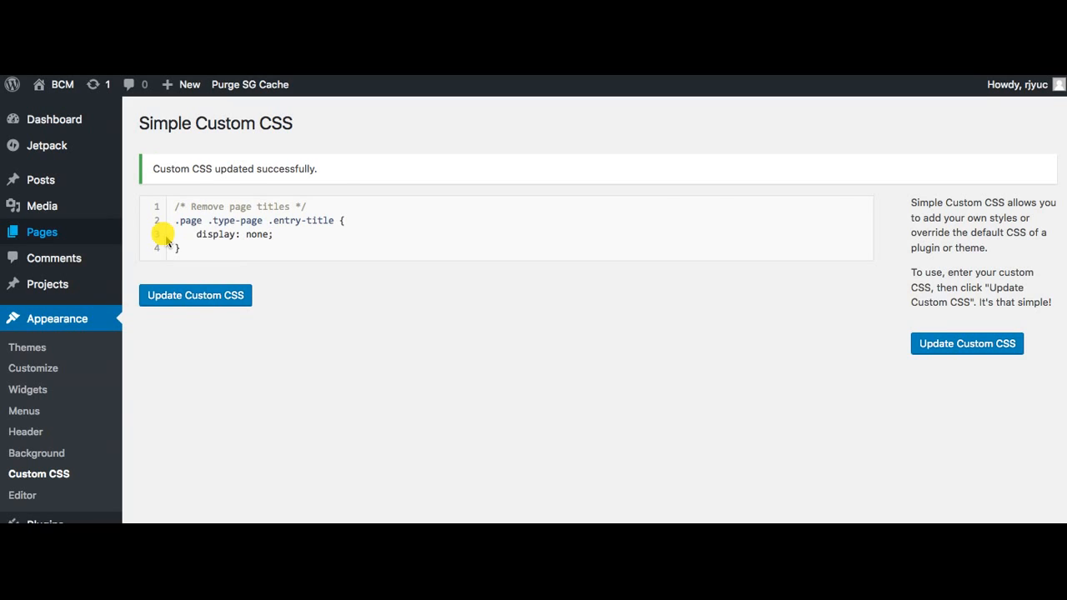
# Write 'Advertising Rates' at the top of the Advertising Rates page content in the editor.
pyautogui.click(40, 231)
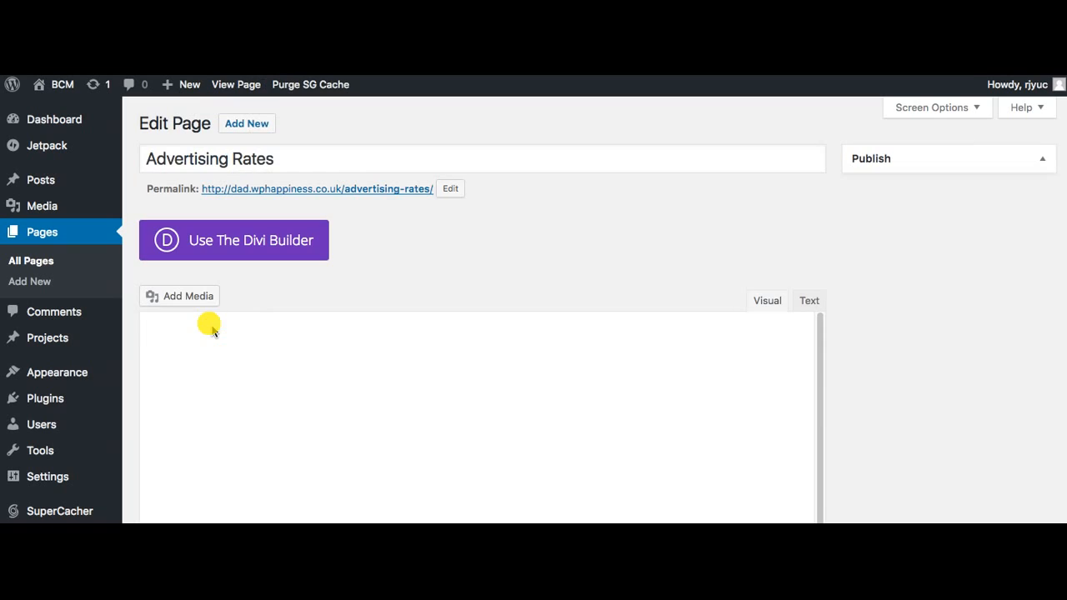
pyautogui.click(1040, 158)
pyautogui.write('A')
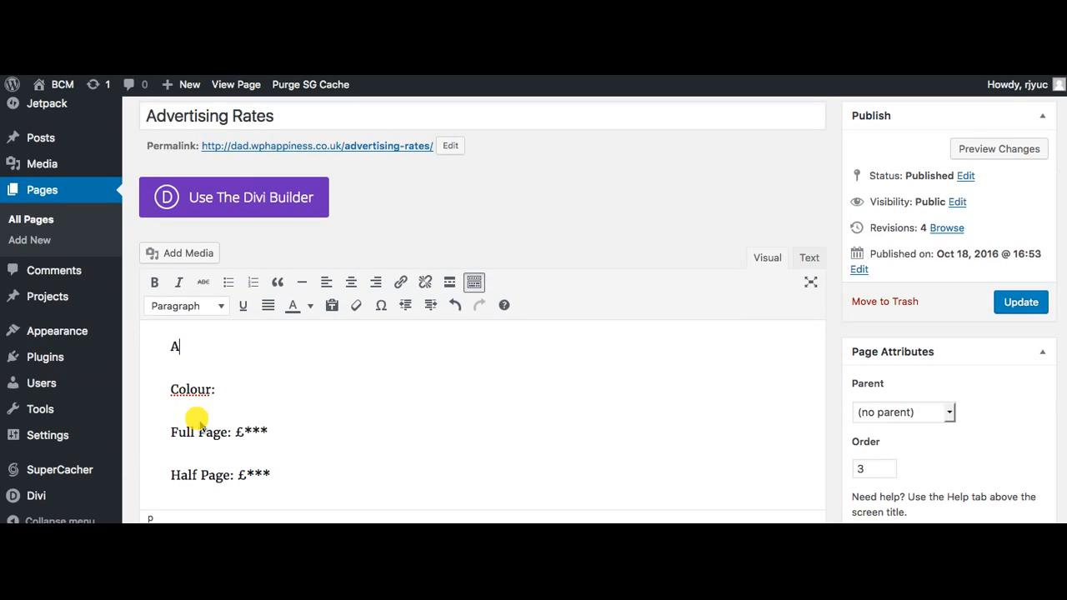
pyautogui.write('dvertising')
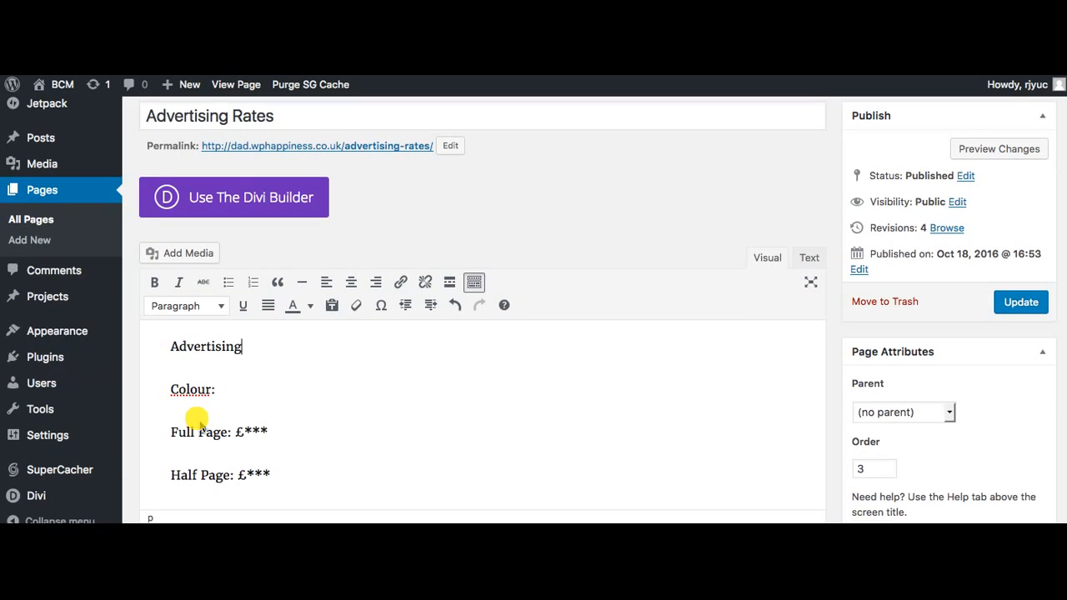
pyautogui.write('Rates')
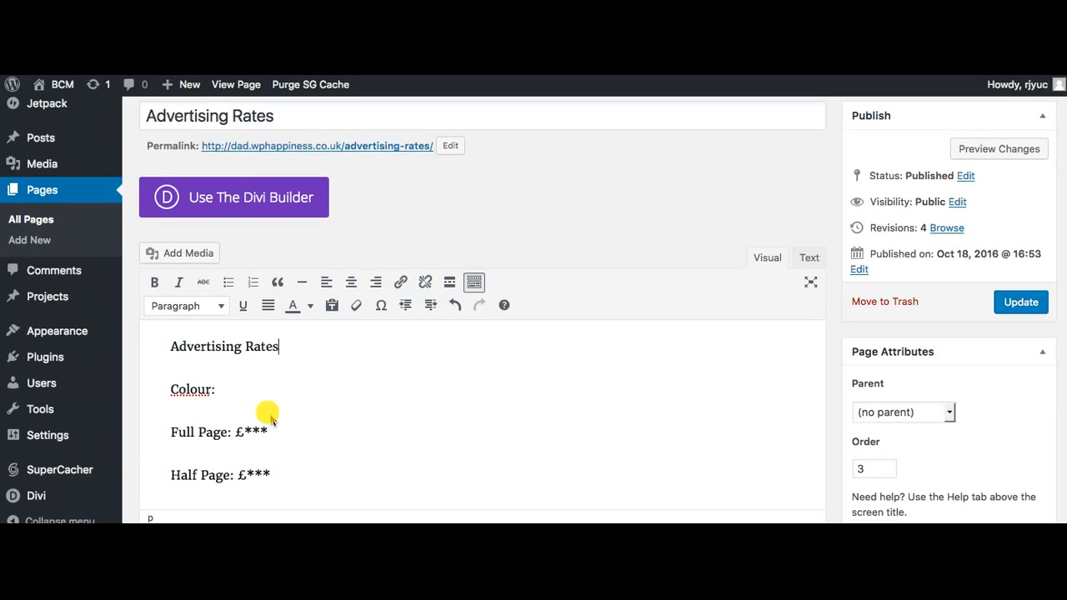
pyautogui.moveTo(191, 330)
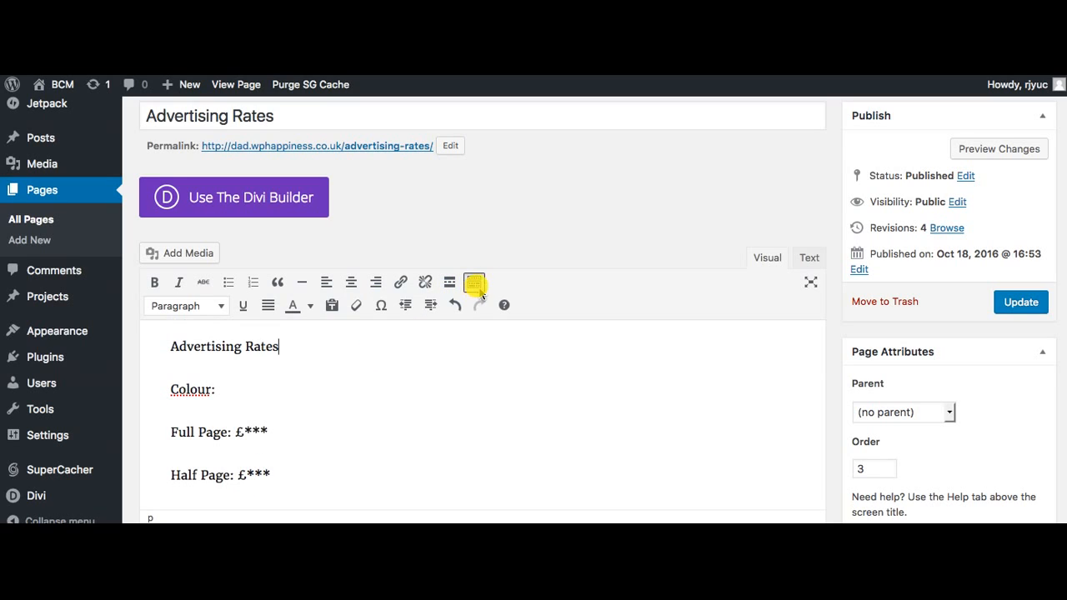
pyautogui.moveTo(473, 281)
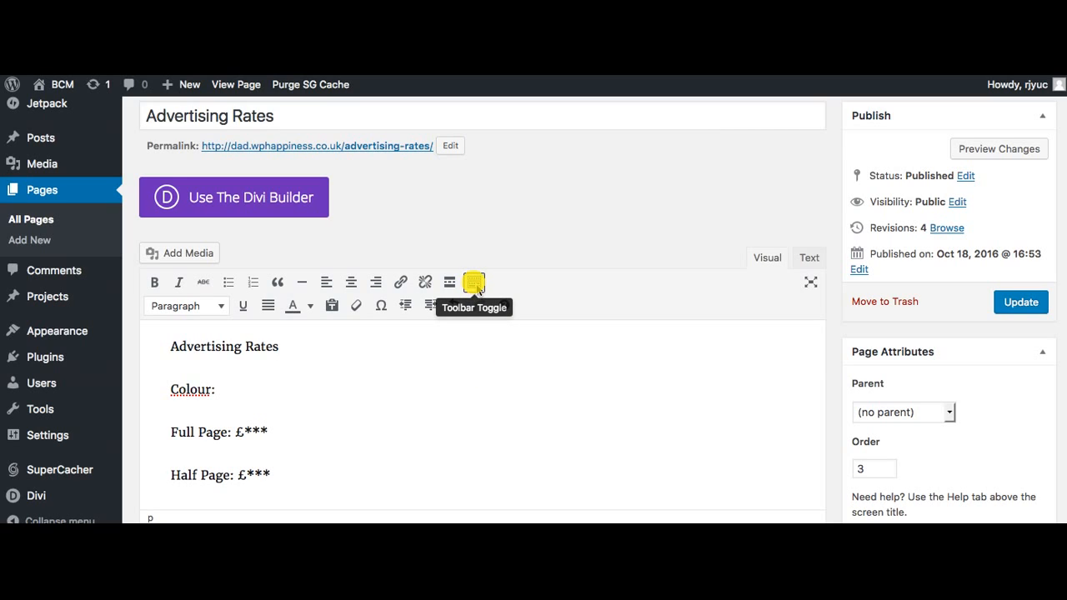
# Format the 'Advertising Rates' line as Heading 1 and update the page.
pyautogui.click(474, 282)
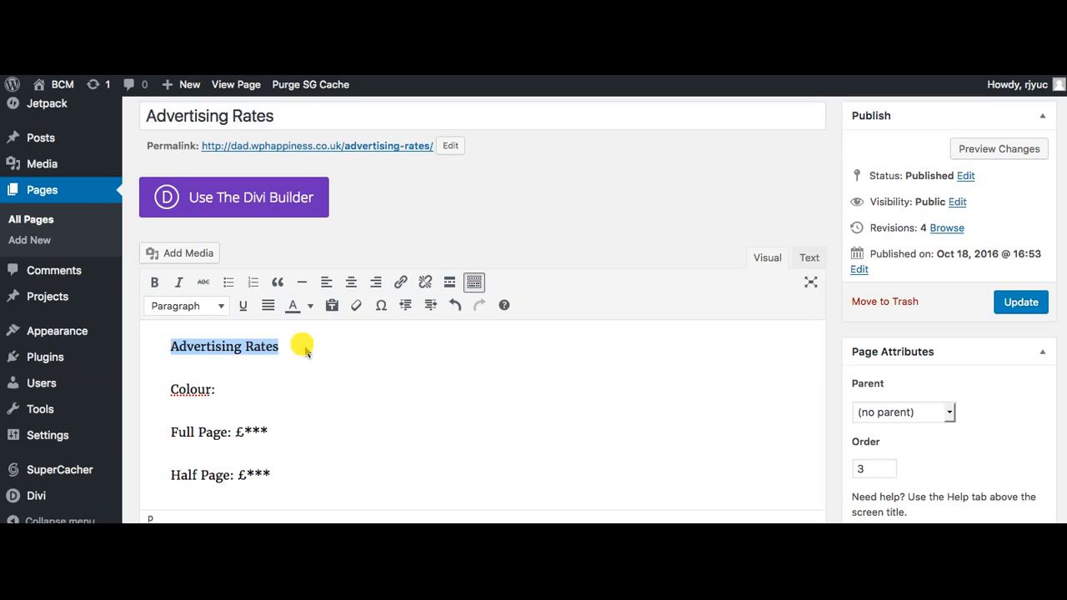
pyautogui.moveTo(232, 325)
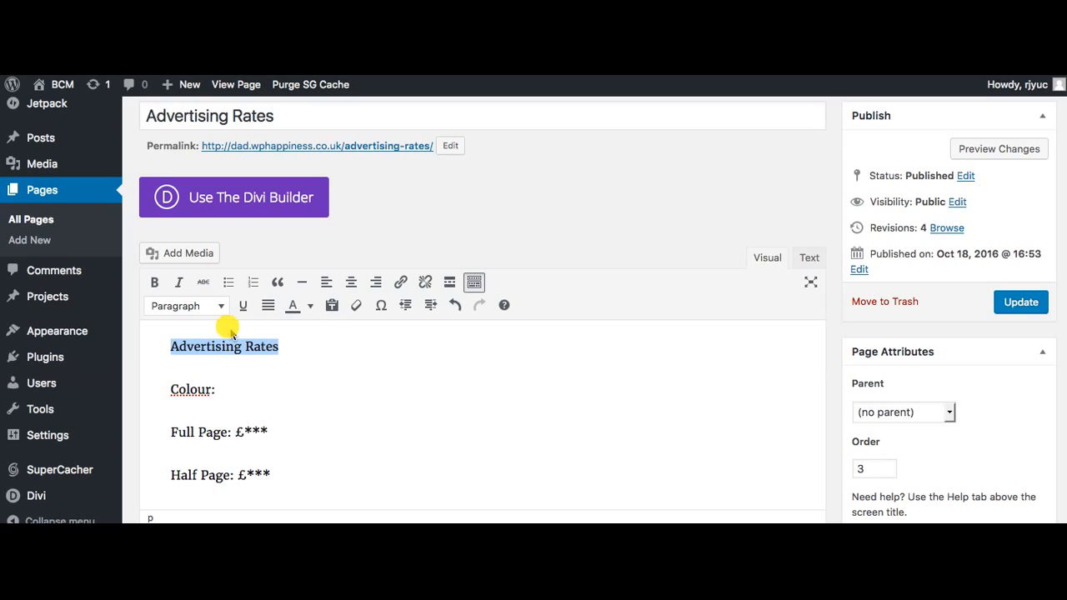
pyautogui.click(187, 305)
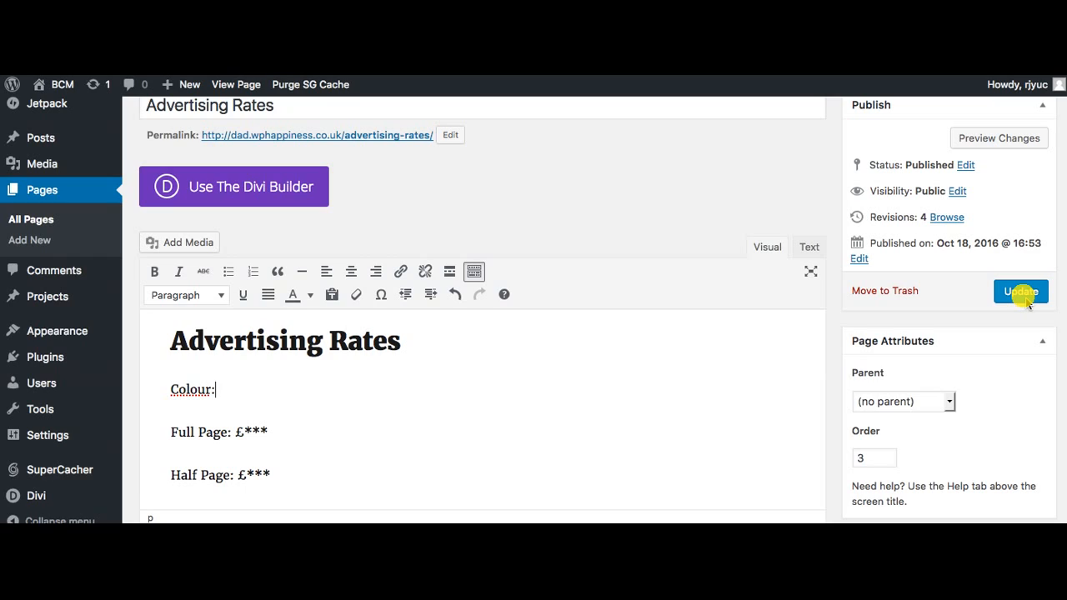
pyautogui.click(1020, 290)
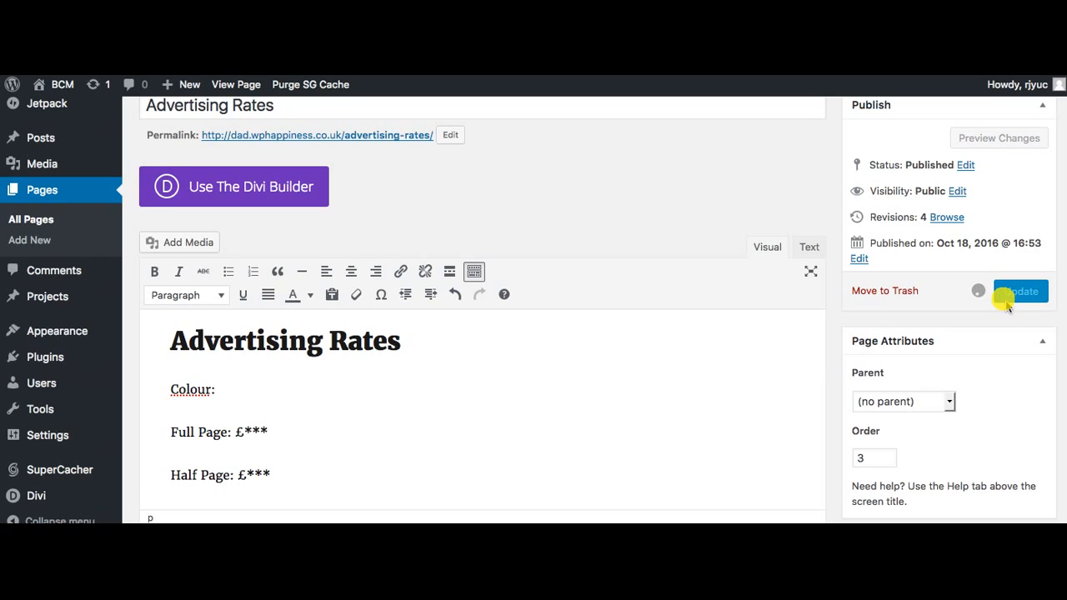
pyautogui.click(1020, 290)
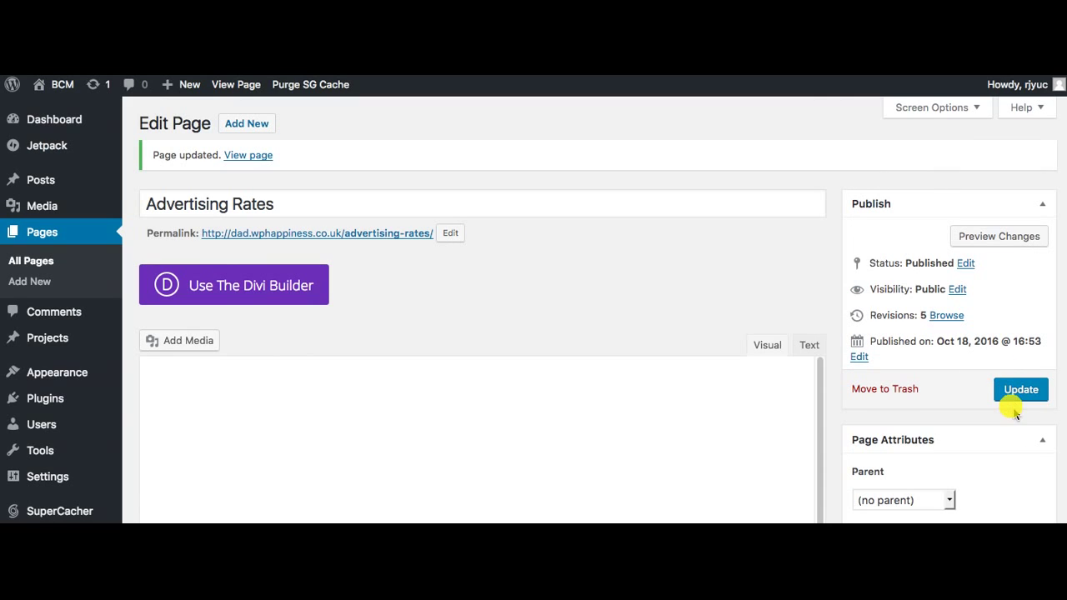
# View the published Advertising Rates page on the live BCM site.
pyautogui.scroll(-3)
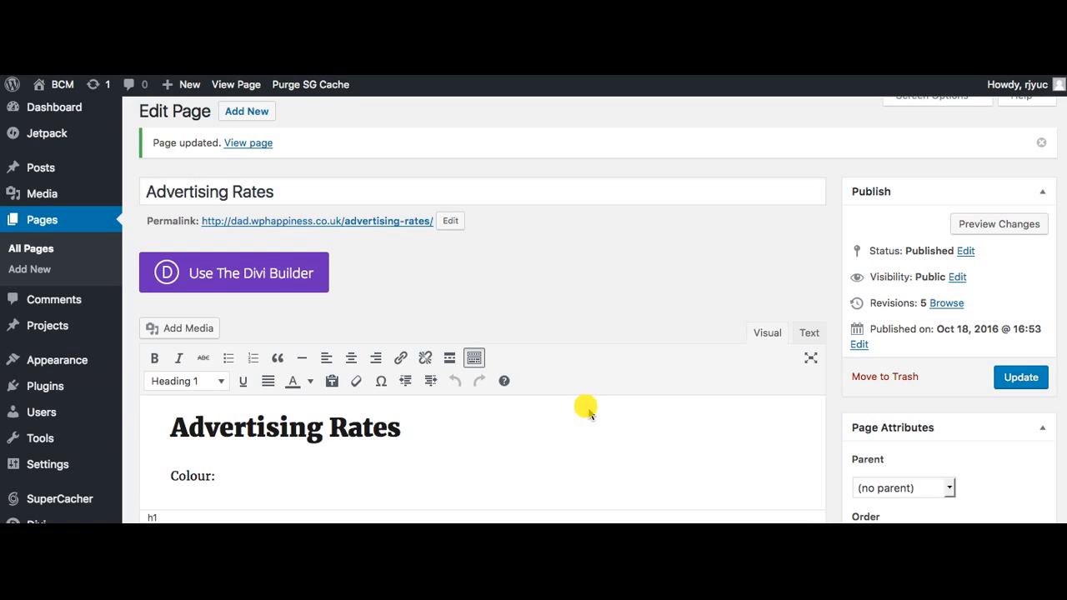
pyautogui.scroll(-3)
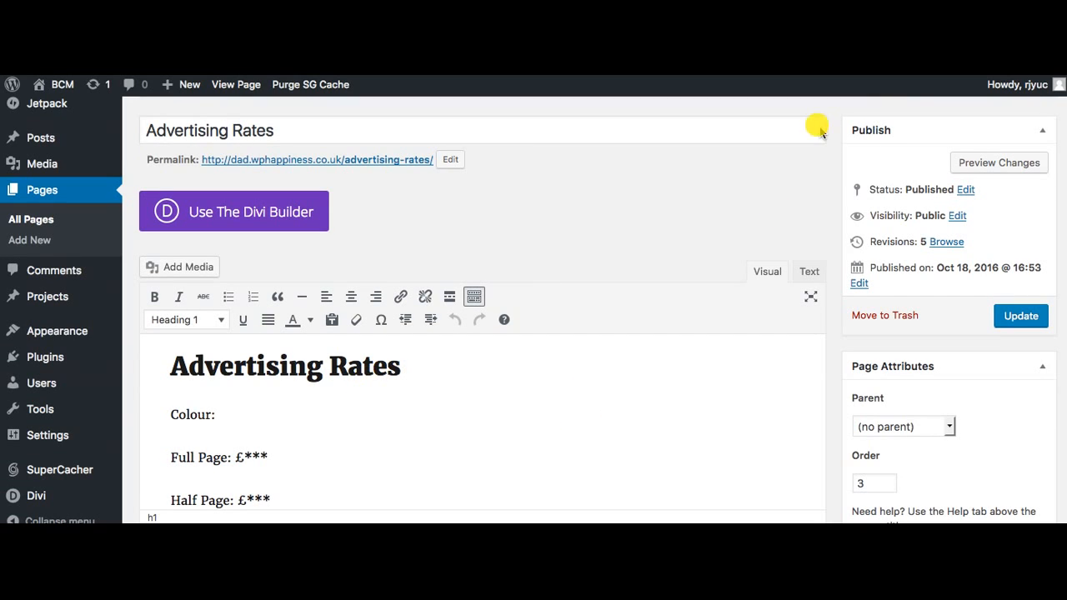
pyautogui.click(237, 83)
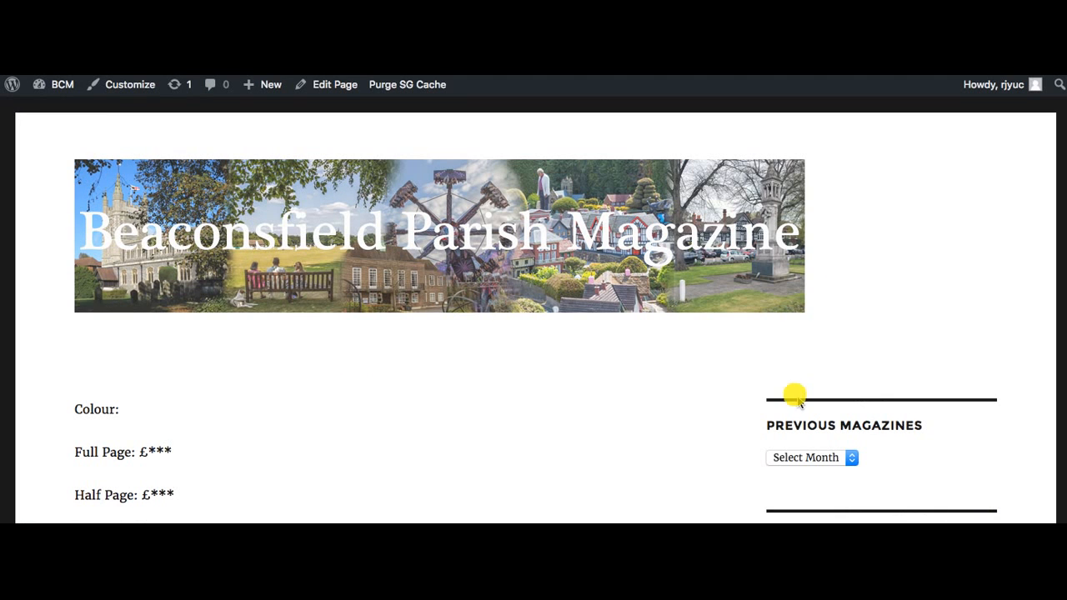
pyautogui.moveTo(430, 177)
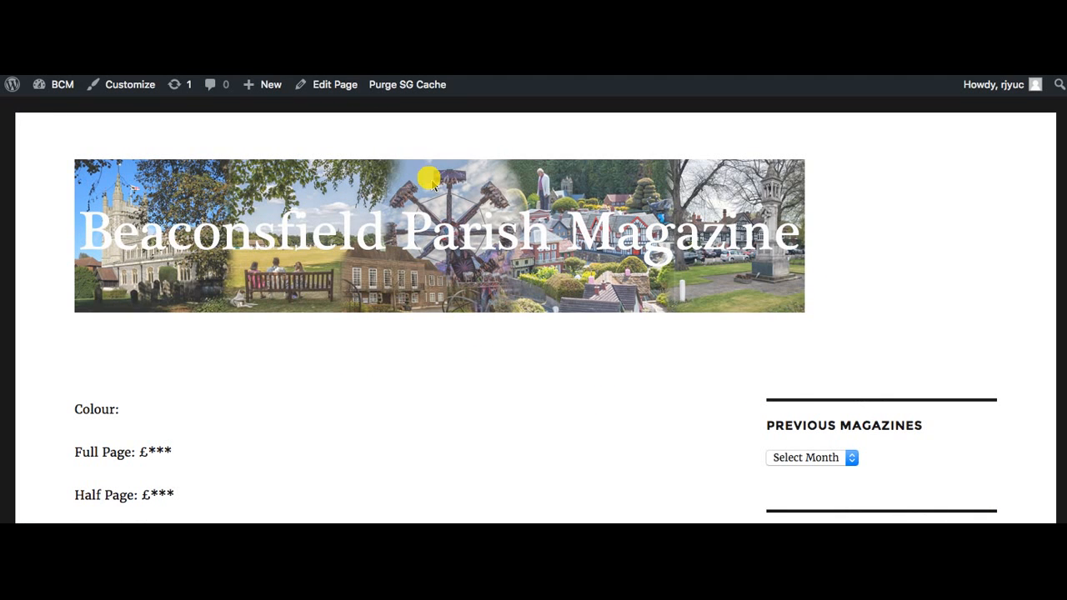
# Confirm the 'Advertising Rates' heading shows on the live page, then go back to editing it.
pyautogui.scroll(3)
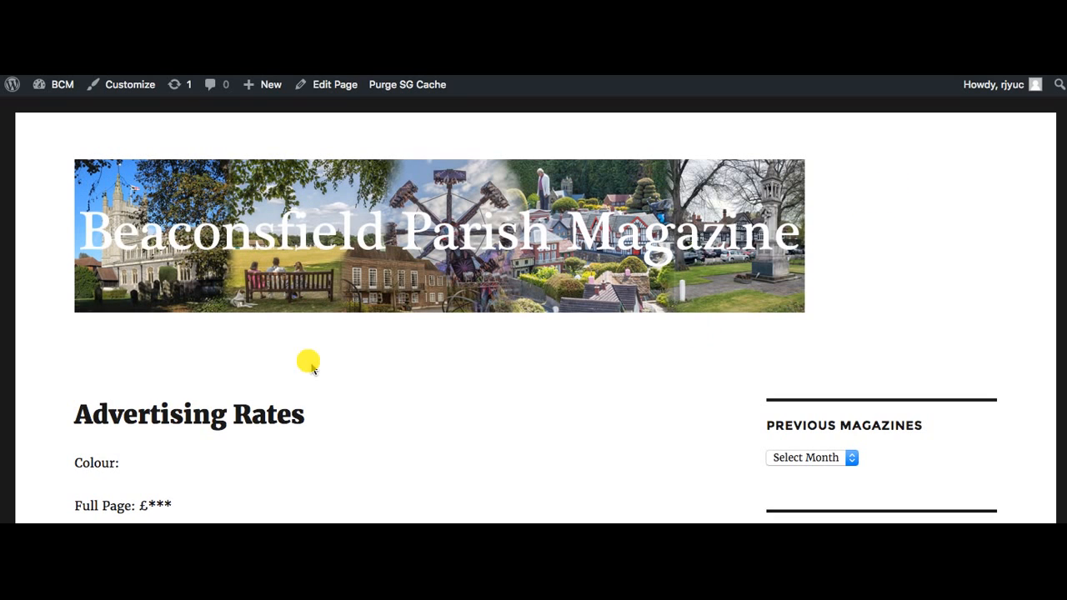
pyautogui.moveTo(287, 425)
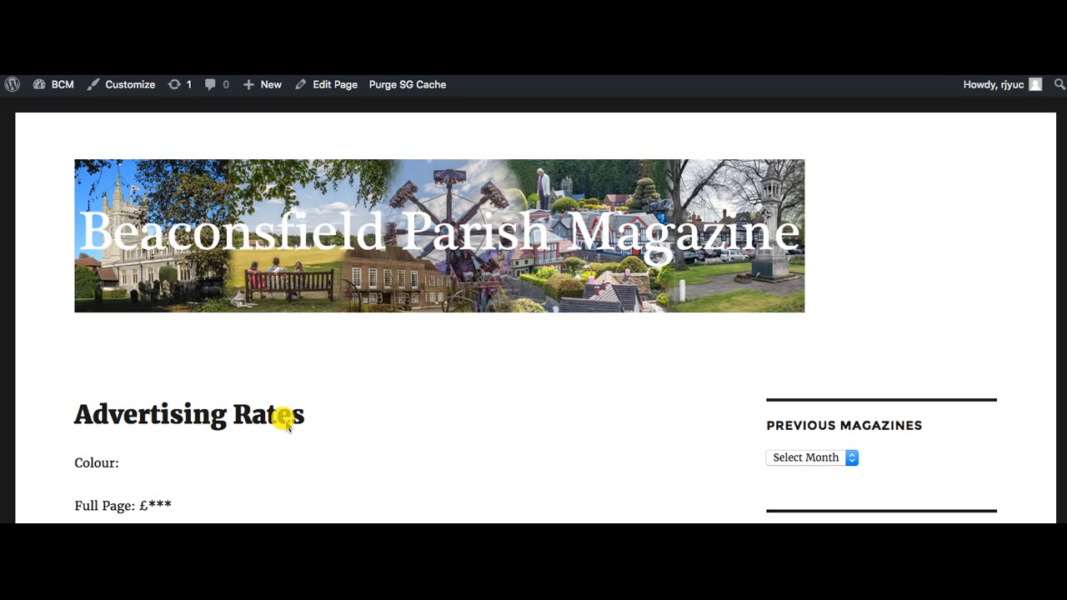
pyautogui.scroll(-3)
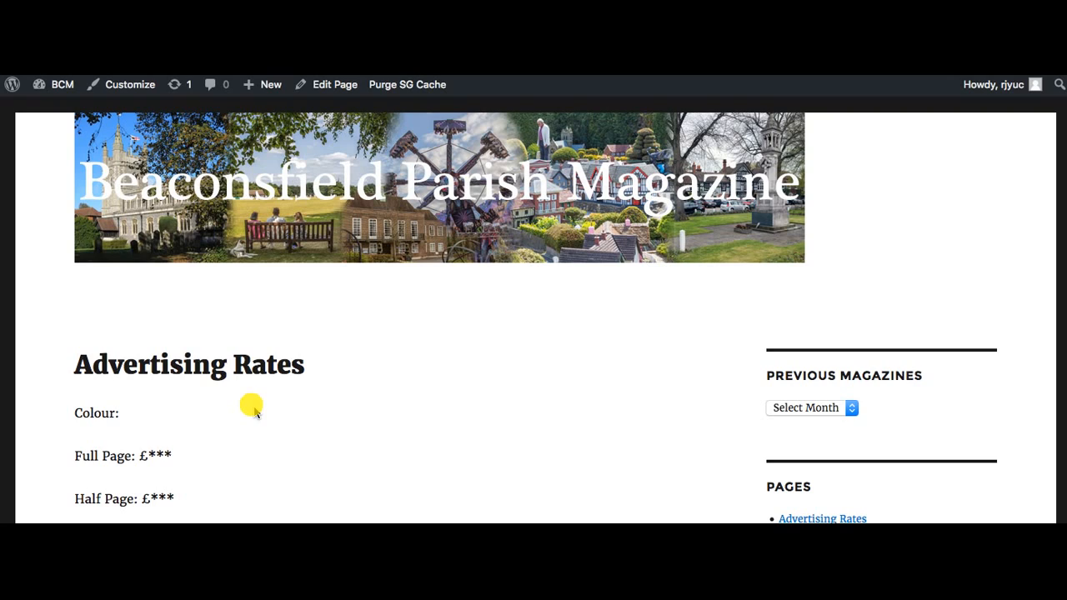
pyautogui.moveTo(299, 409)
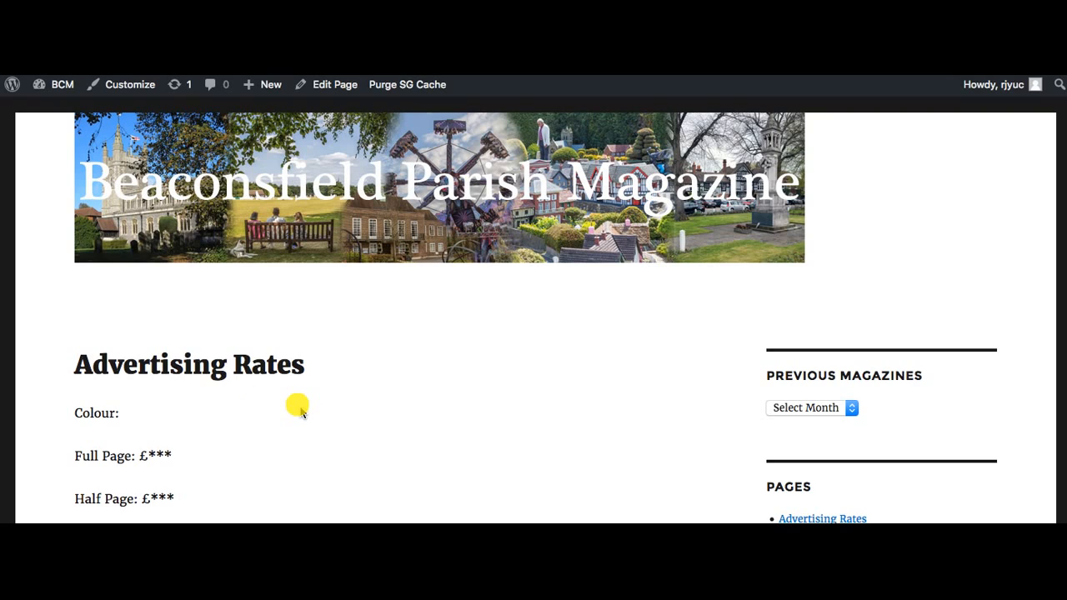
pyautogui.moveTo(297, 407)
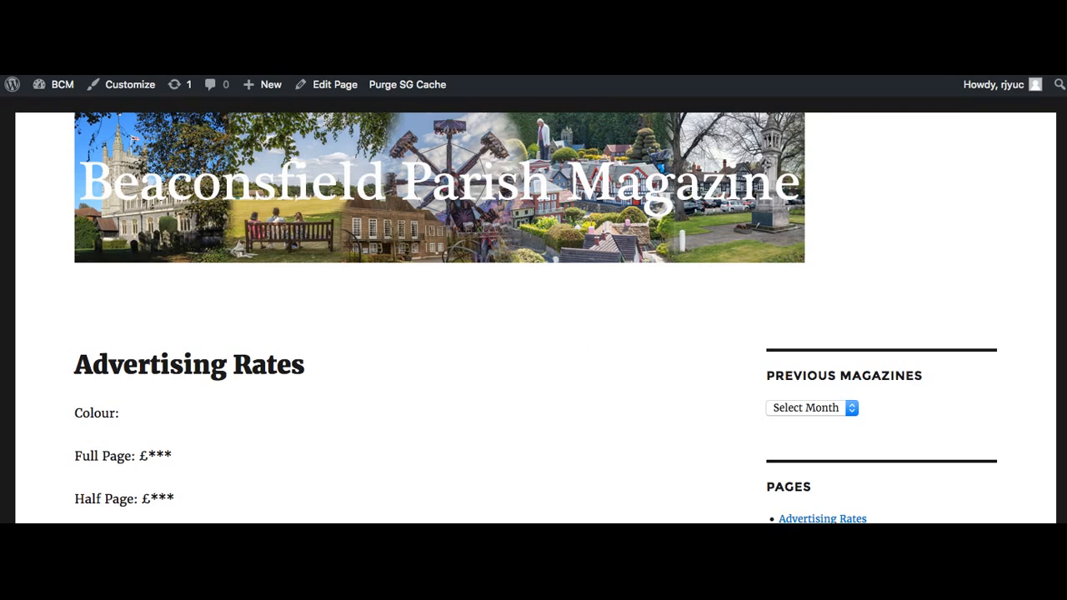
pyautogui.click(333, 84)
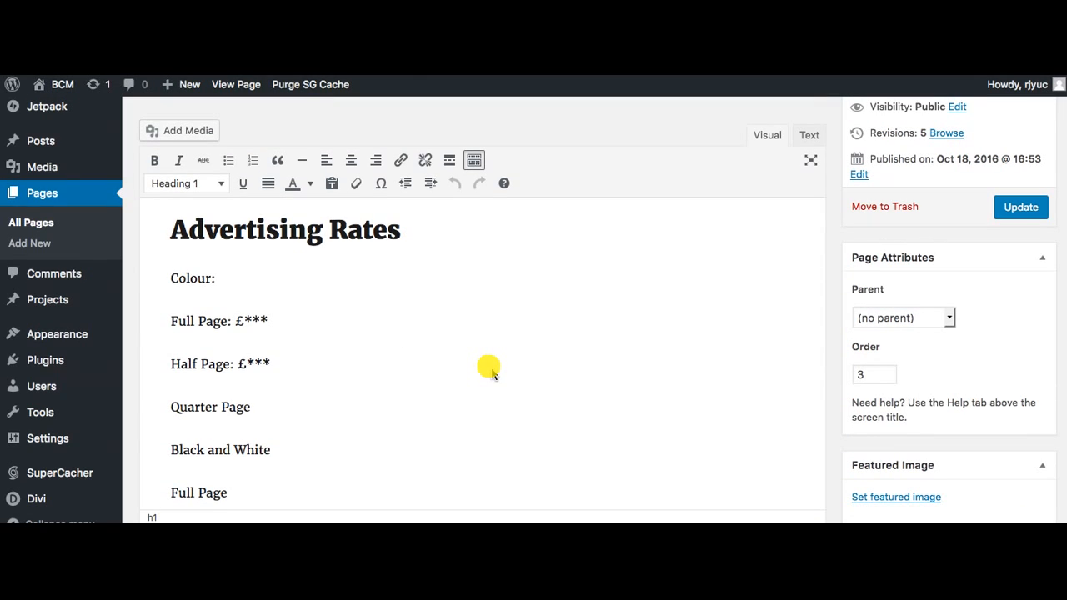
pyautogui.scroll(3)
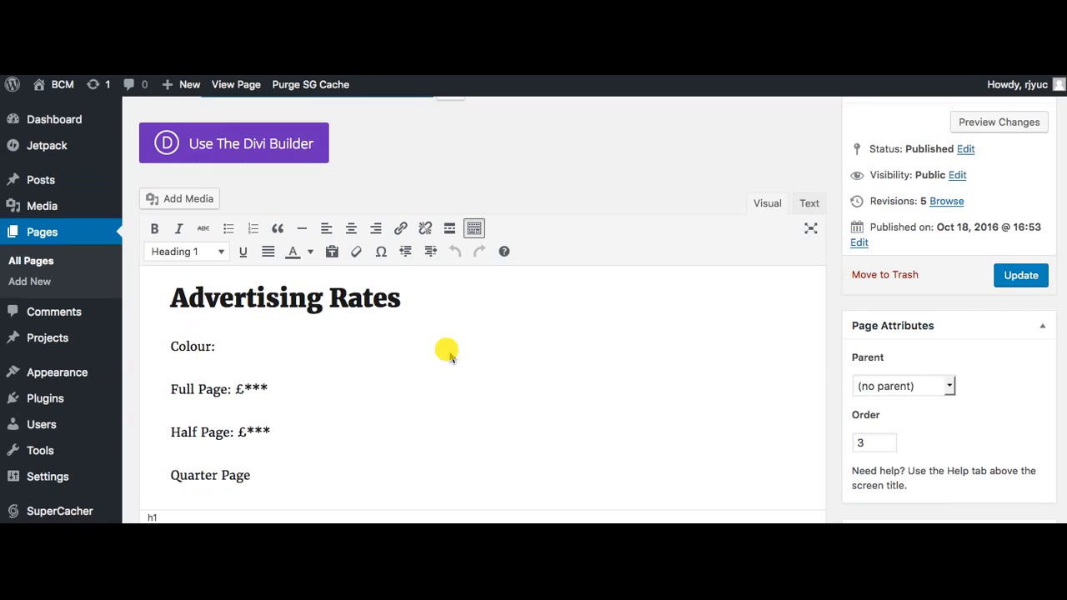
pyautogui.moveTo(444, 353)
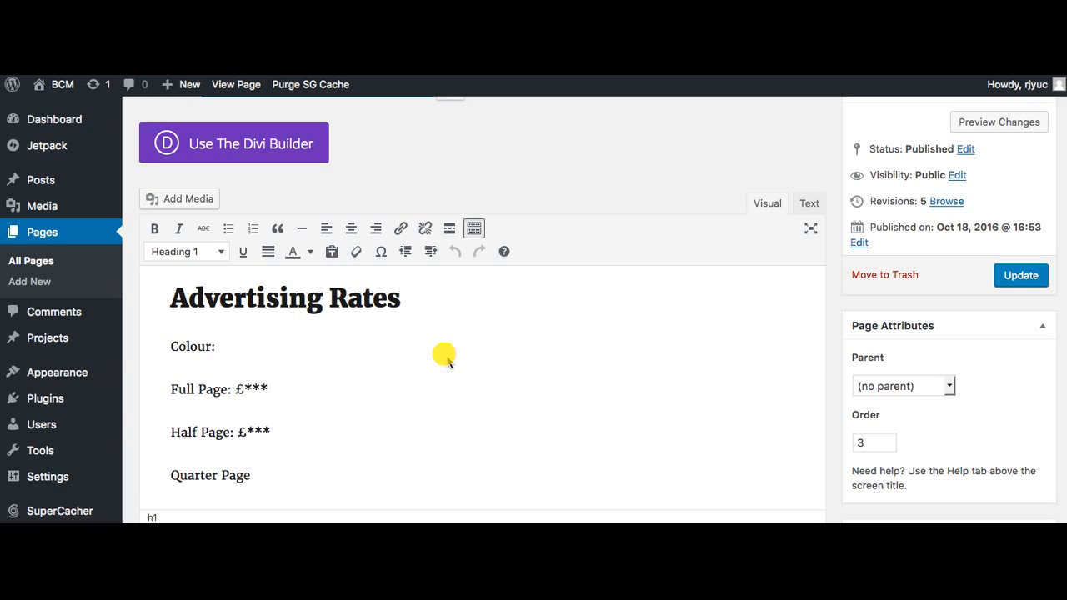
pyautogui.moveTo(630, 507)
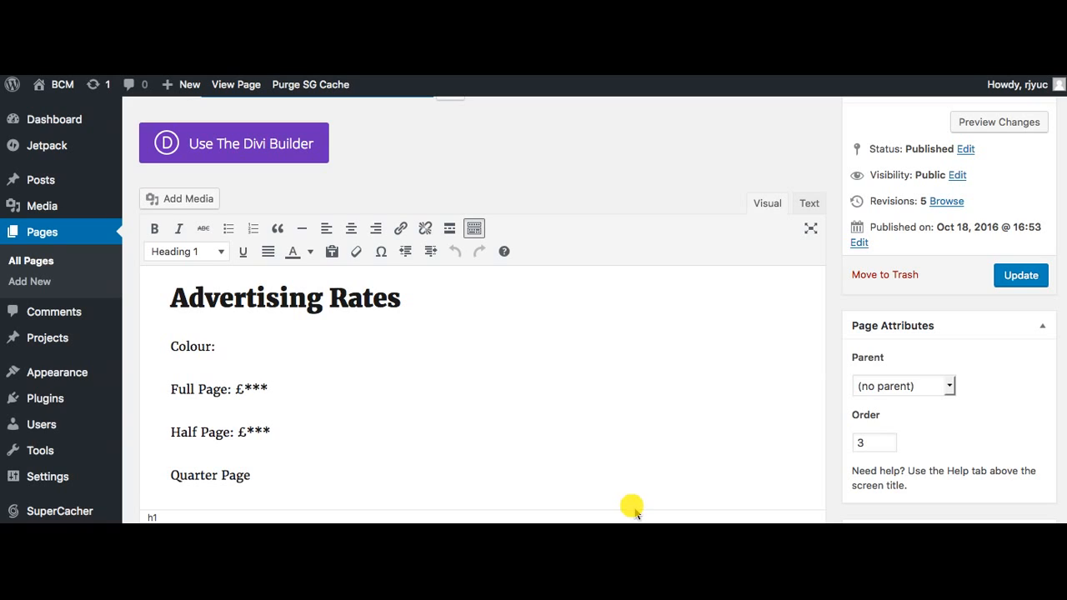